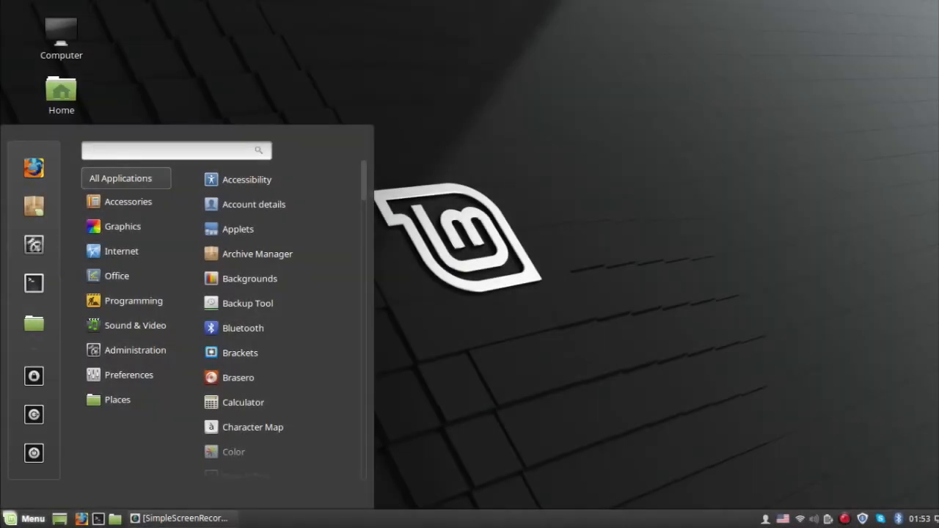
- Search the Cinnamon Menu for GIMP and launch GIMP Image Editor
{"action": "left_click", "coordinate": [176, 149]}
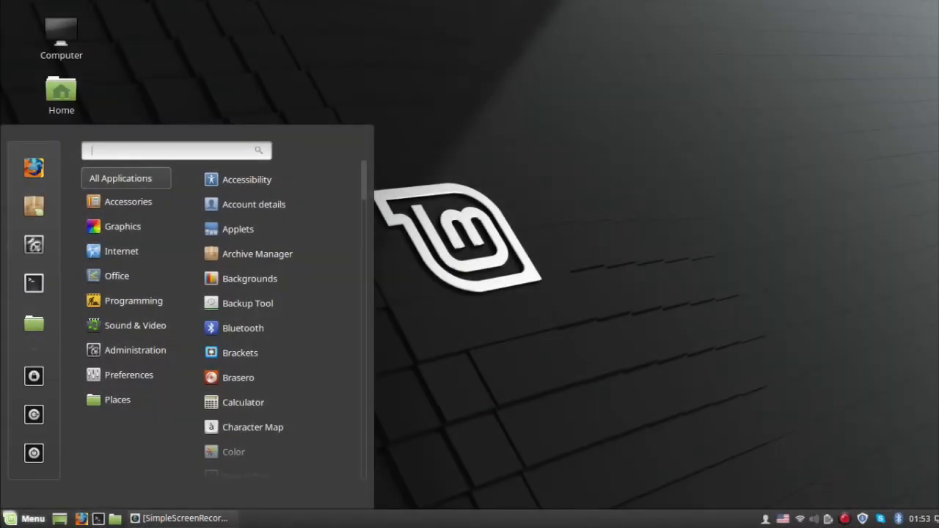
{"action": "type", "text": "GIMP"}
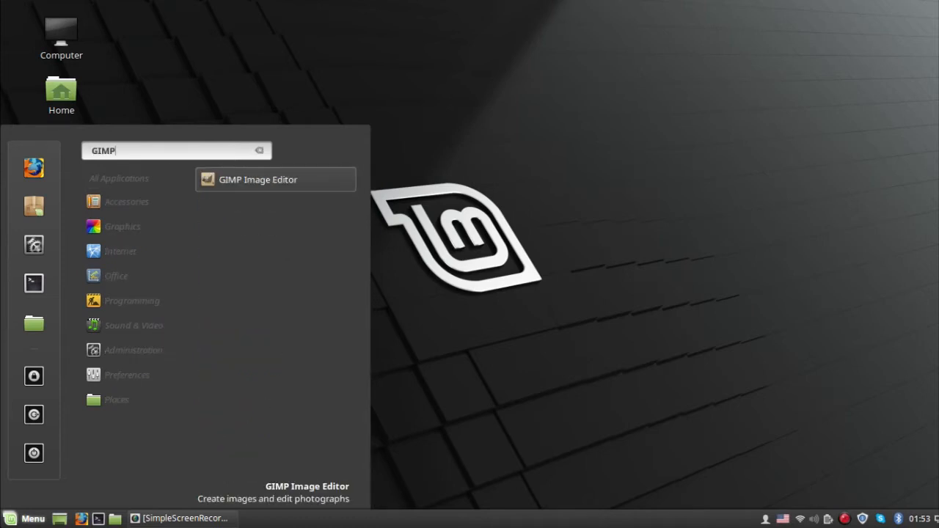
{"action": "left_click", "coordinate": [257, 179]}
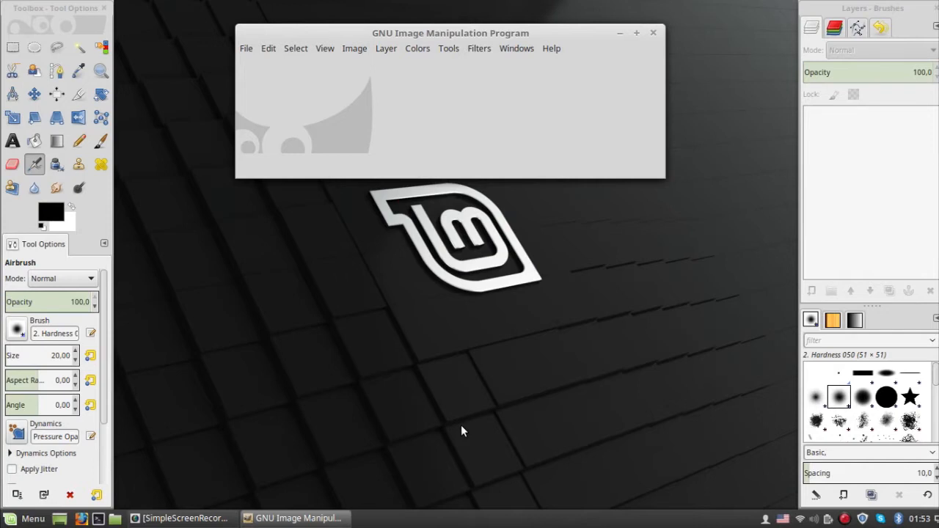
{"action": "mouse_move", "coordinate": [429, 321]}
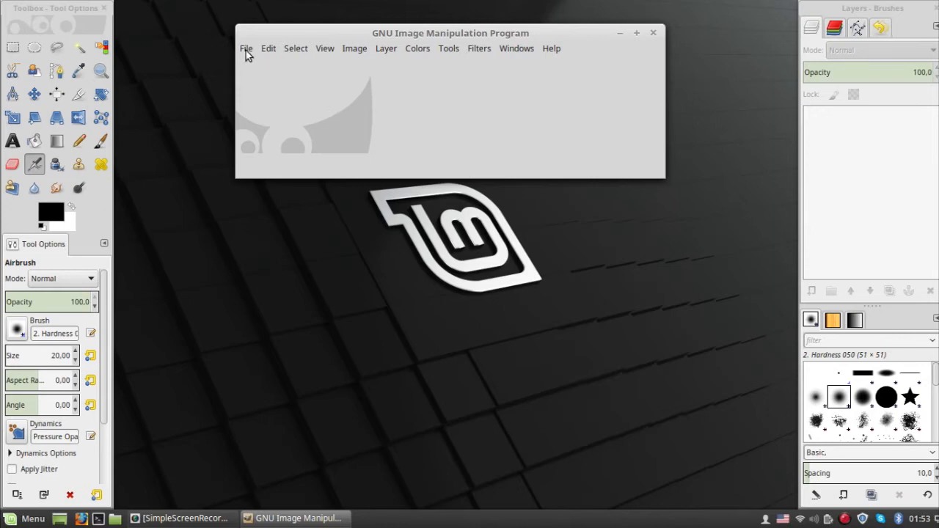
- Open the synthesizer JPG from the Pictures folder
{"action": "left_click", "coordinate": [246, 48]}
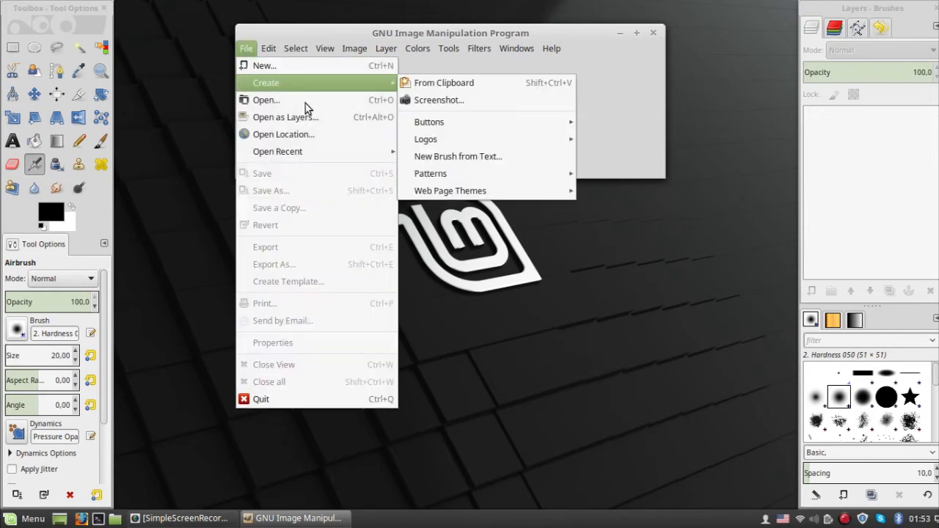
{"action": "left_click", "coordinate": [266, 99]}
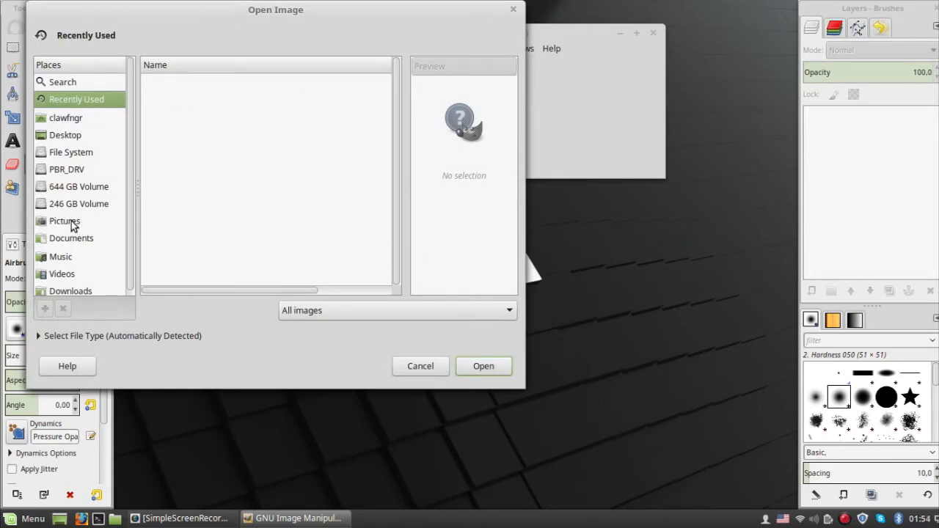
{"action": "left_click", "coordinate": [65, 220]}
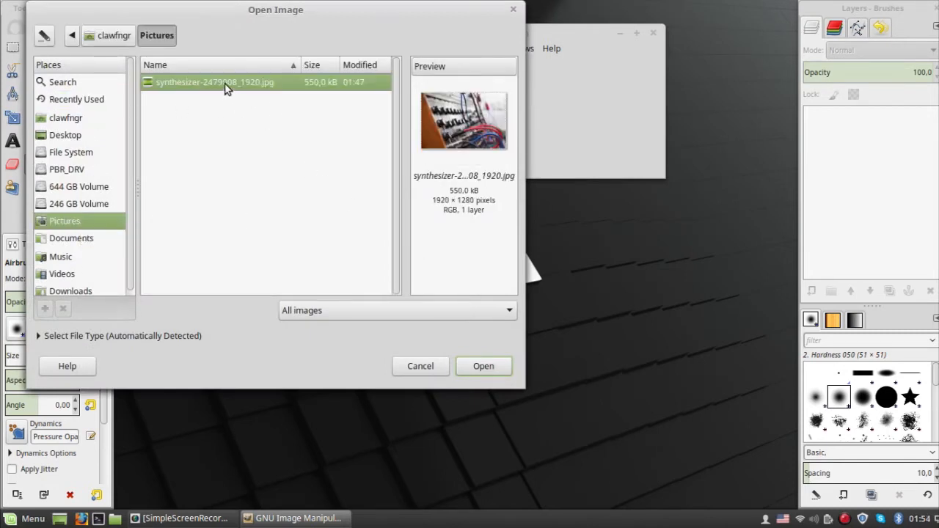
{"action": "left_click", "coordinate": [483, 366]}
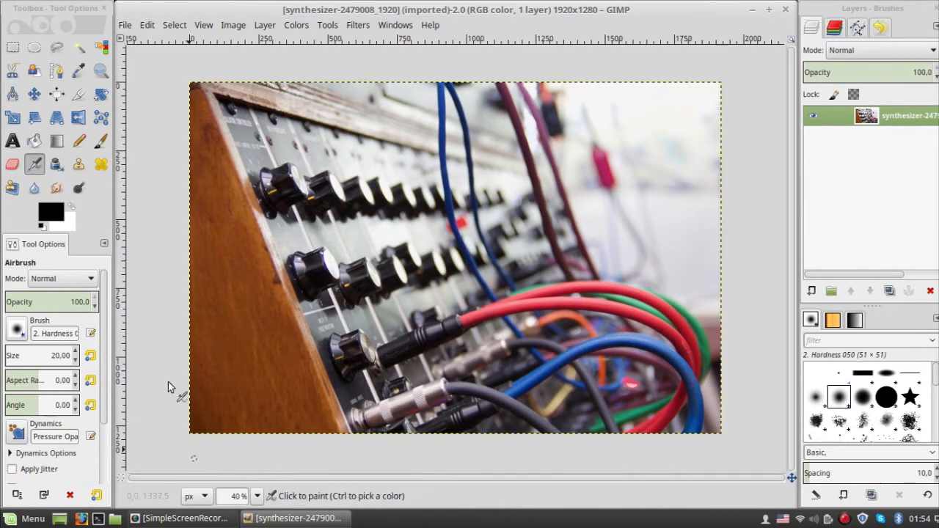
{"action": "mouse_move", "coordinate": [257, 60]}
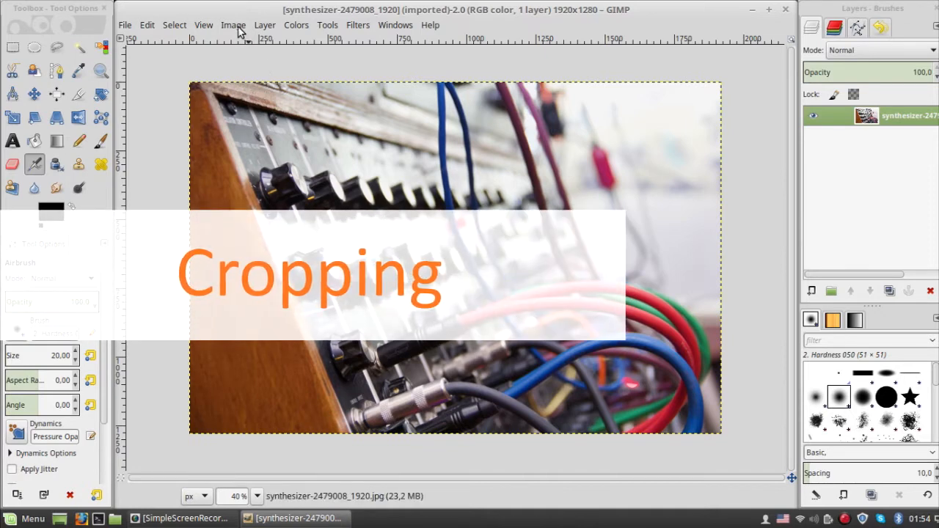
- Scale the image to 1950 × 1300 pixels, keeping Cubic interpolation
{"action": "left_click", "coordinate": [234, 25]}
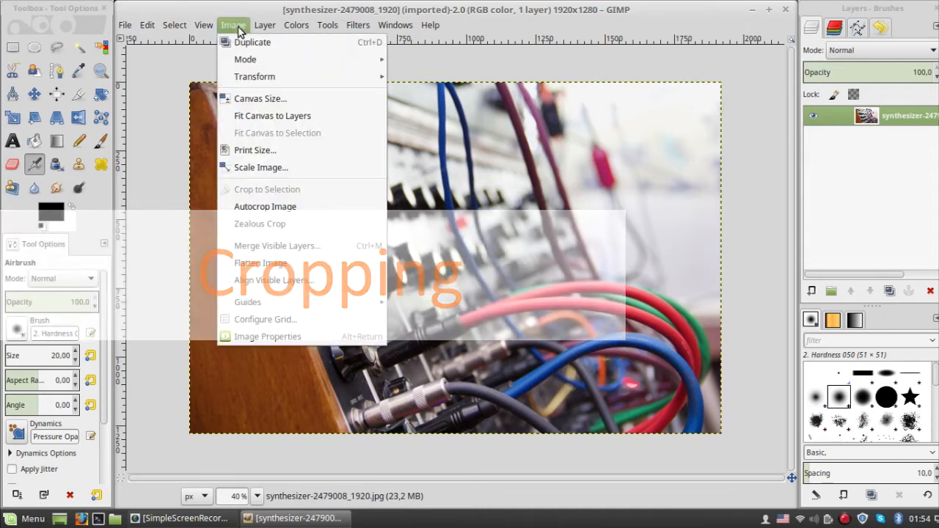
{"action": "left_click", "coordinate": [261, 167]}
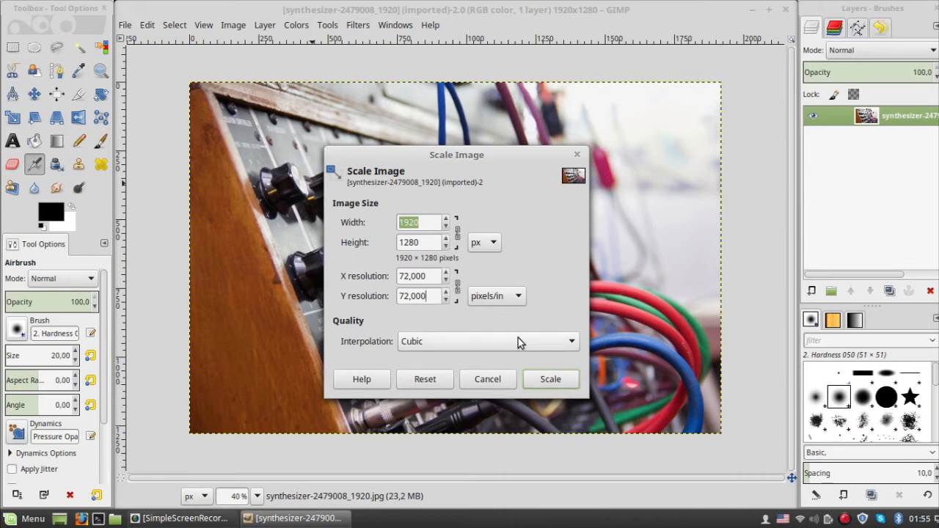
{"action": "left_click", "coordinate": [487, 341]}
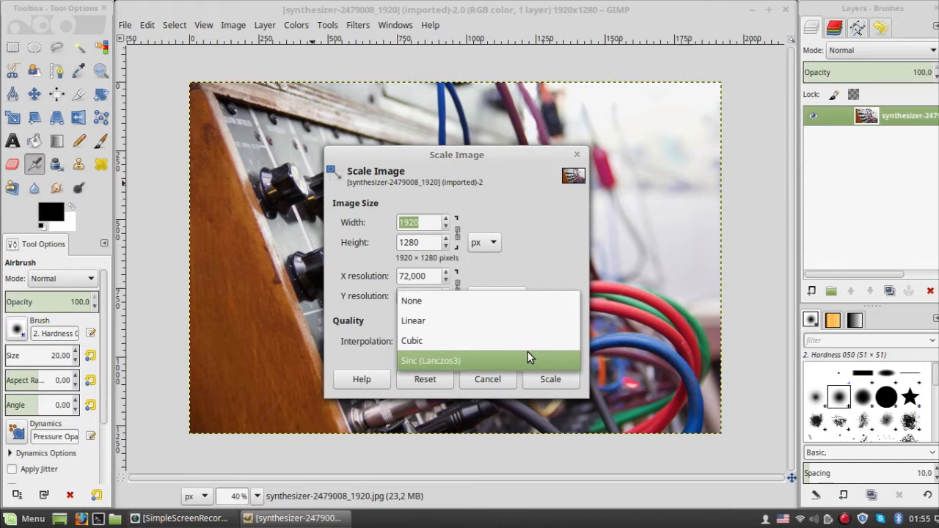
{"action": "left_click", "coordinate": [412, 341]}
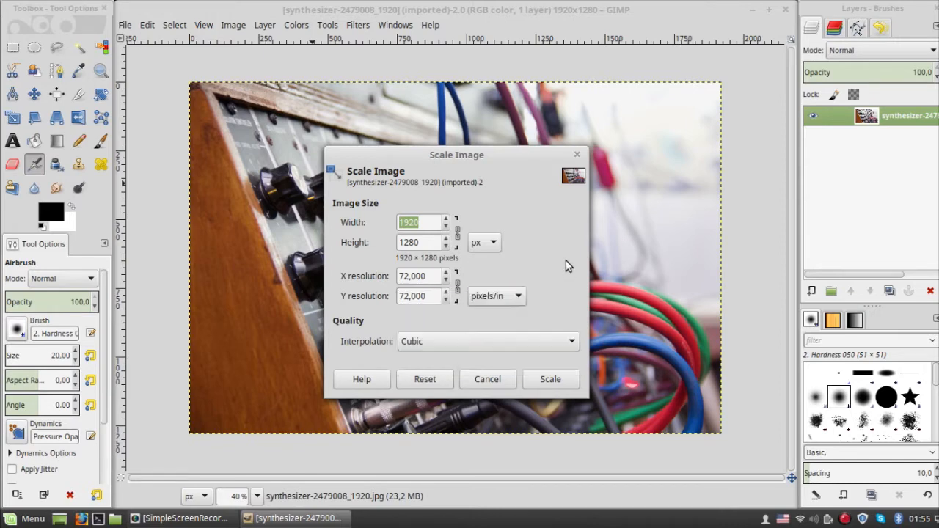
{"action": "mouse_move", "coordinate": [473, 240]}
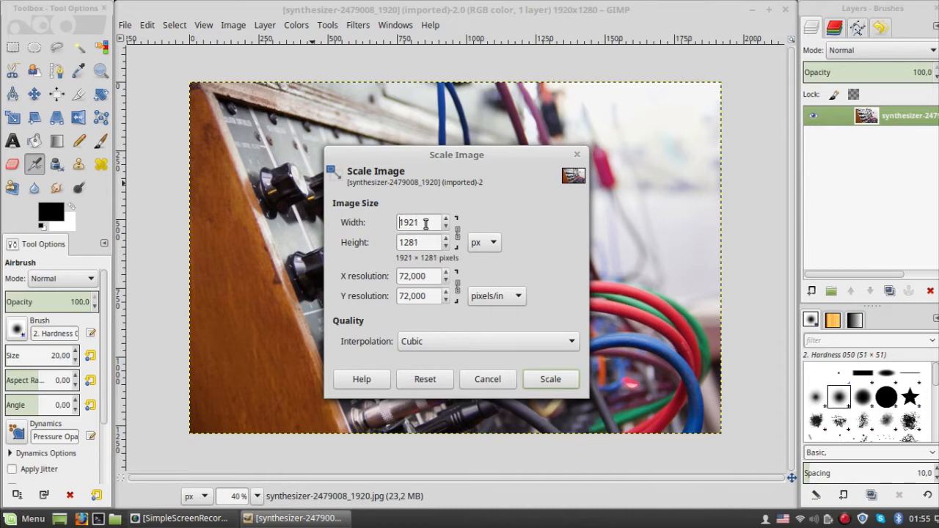
{"action": "type", "text": "1940"}
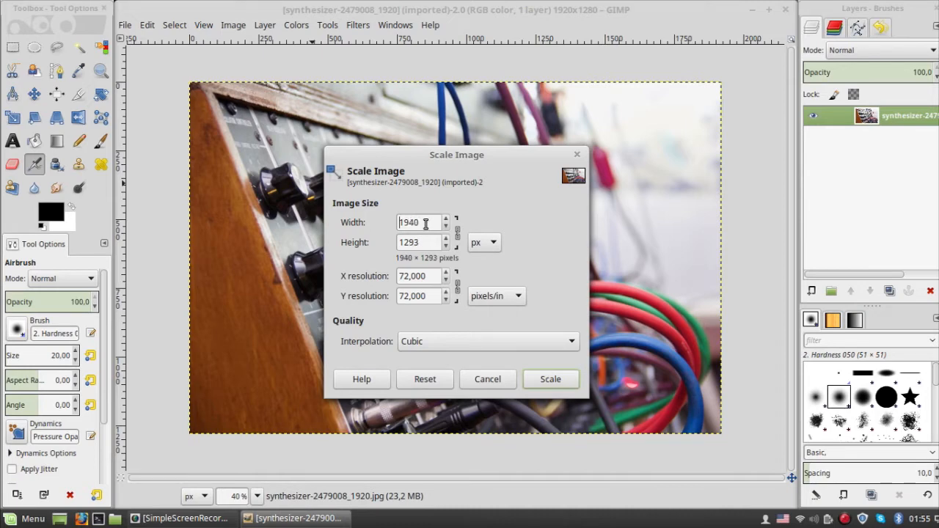
{"action": "left_click", "coordinate": [445, 219]}
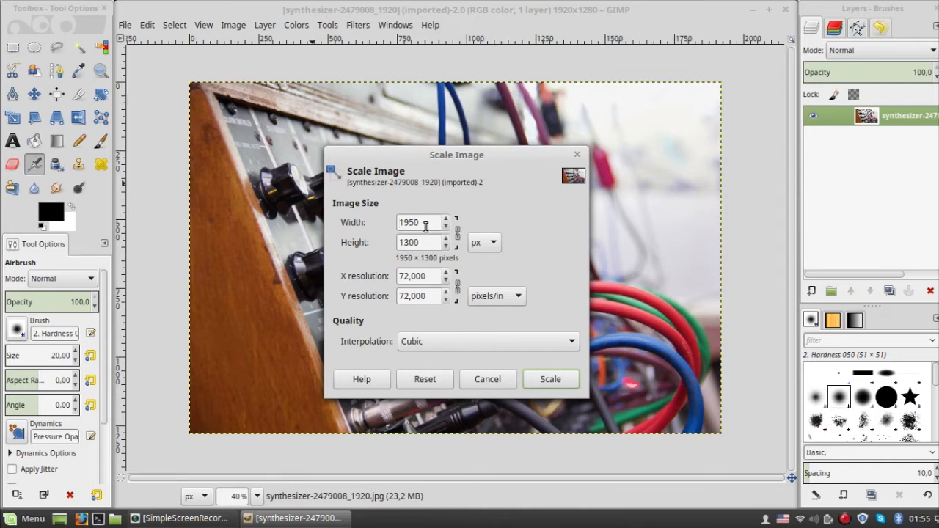
{"action": "left_click", "coordinate": [551, 379]}
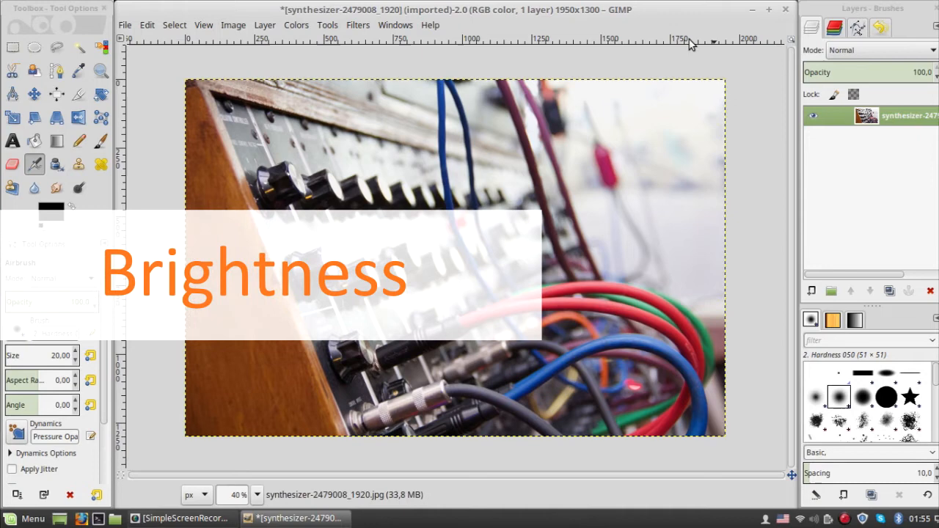
- Darken the photo by lowering Brightness in the Brightness-Contrast dialog
{"action": "left_click", "coordinate": [296, 24]}
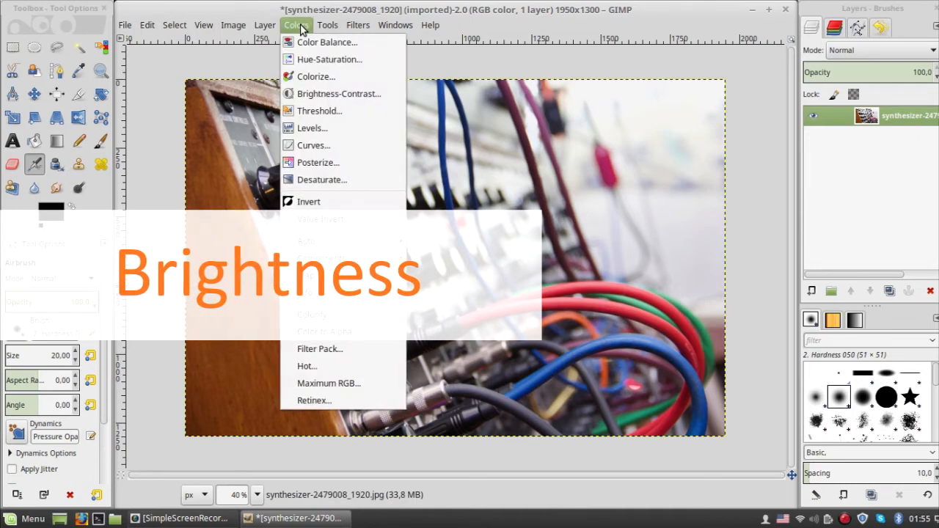
{"action": "mouse_move", "coordinate": [327, 42]}
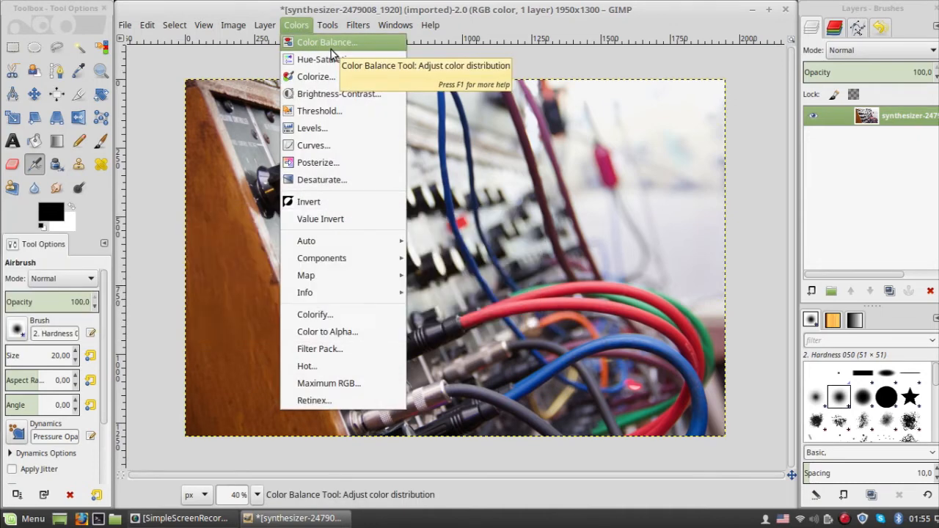
{"action": "mouse_move", "coordinate": [338, 93]}
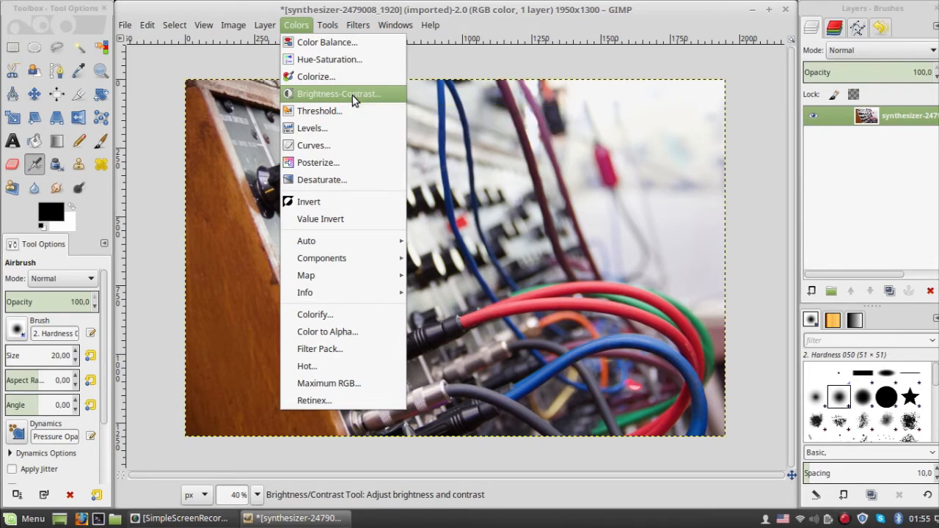
{"action": "left_click", "coordinate": [338, 93]}
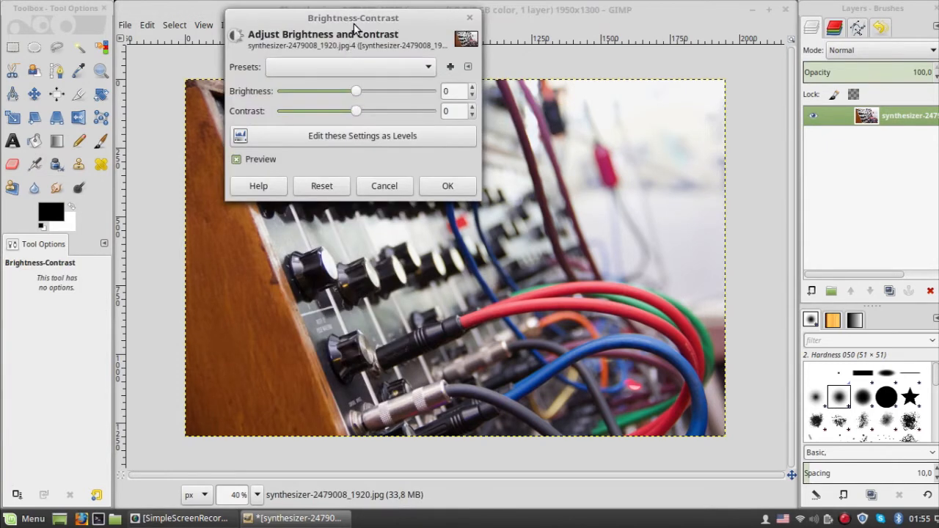
{"action": "left_click_drag", "start_coordinate": [353, 17], "coordinate": [817, 120]}
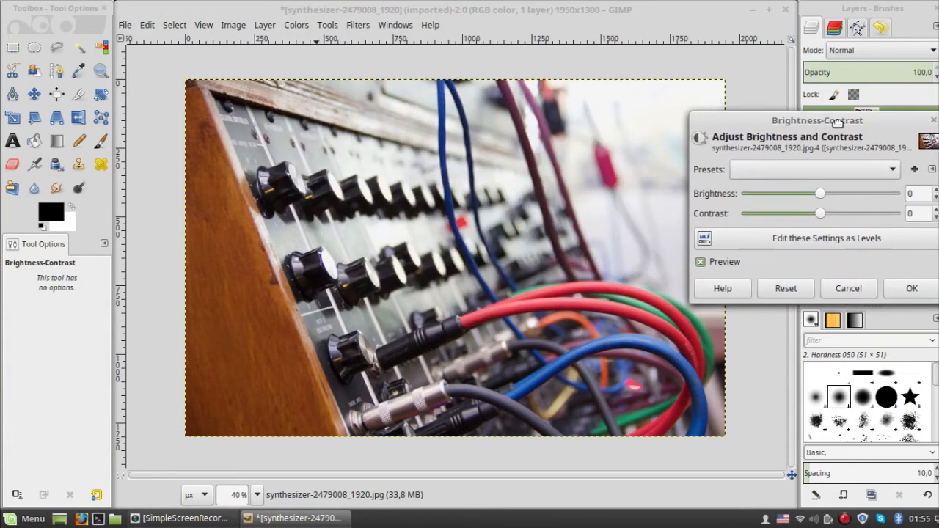
{"action": "left_click_drag", "start_coordinate": [820, 193], "coordinate": [813, 193]}
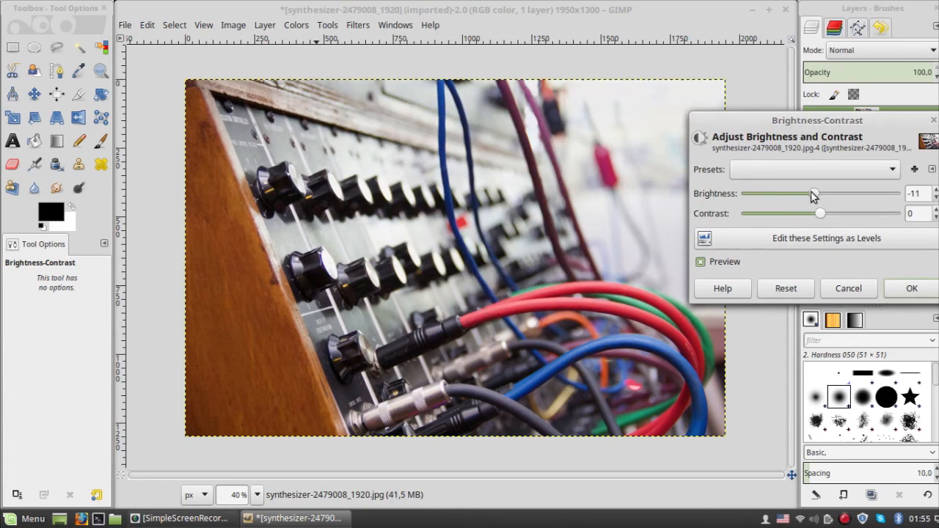
{"action": "left_click_drag", "start_coordinate": [813, 193], "coordinate": [791, 193]}
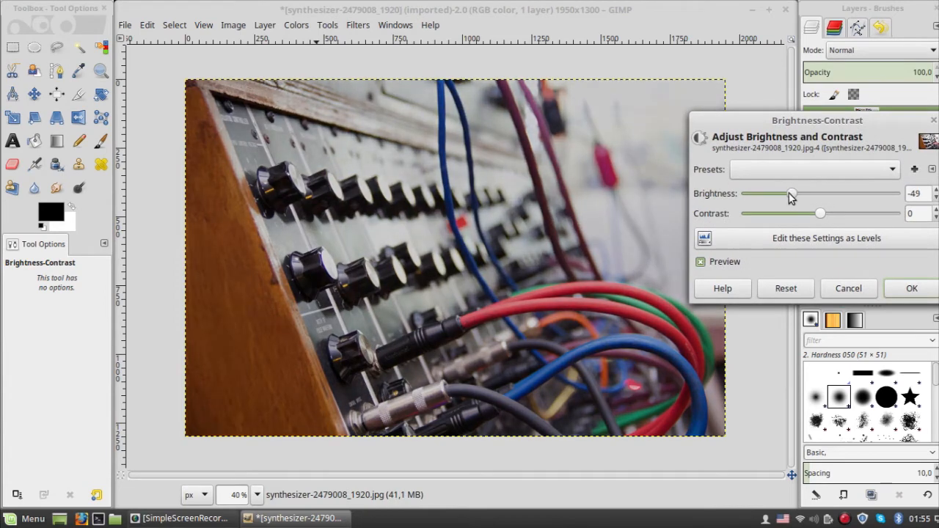
{"action": "left_click_drag", "start_coordinate": [791, 193], "coordinate": [758, 193]}
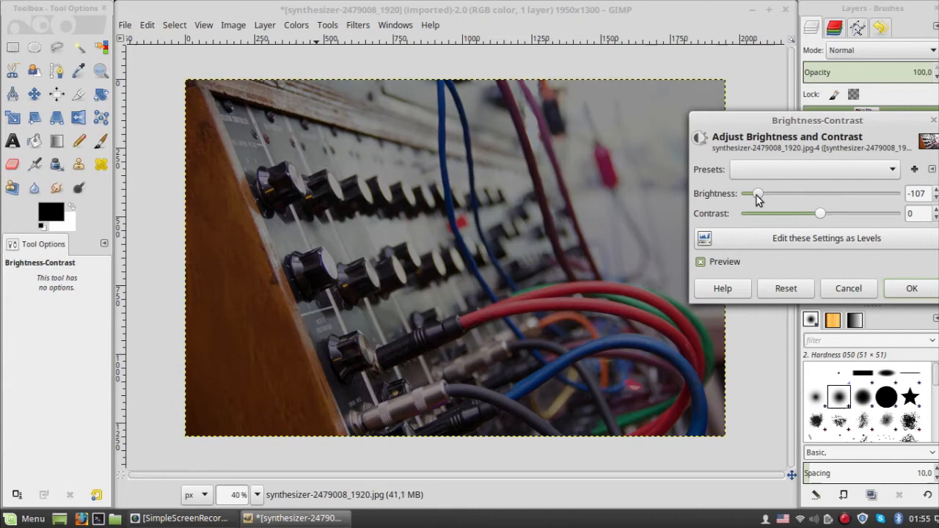
{"action": "mouse_move", "coordinate": [834, 229]}
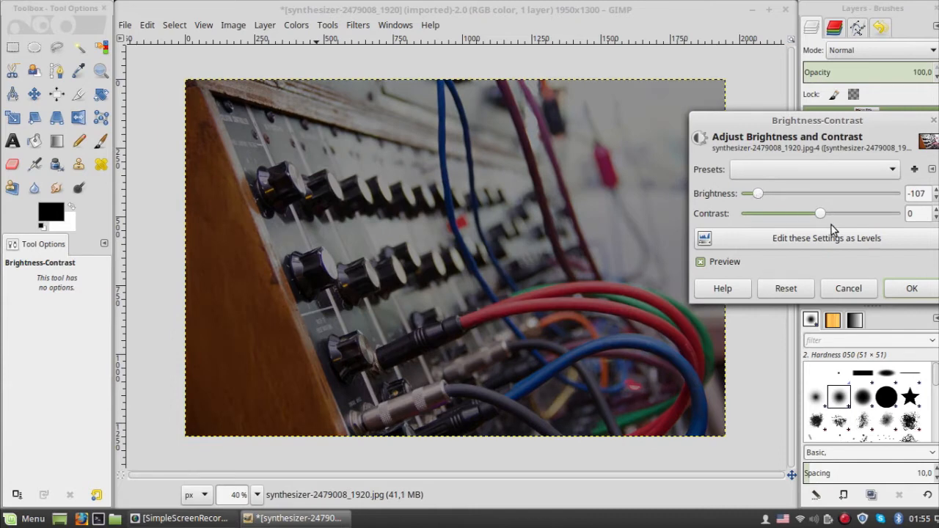
- Fine-tune the sliders to settle at brightness -64 and contrast 31
{"action": "left_click_drag", "start_coordinate": [820, 213], "coordinate": [781, 212]}
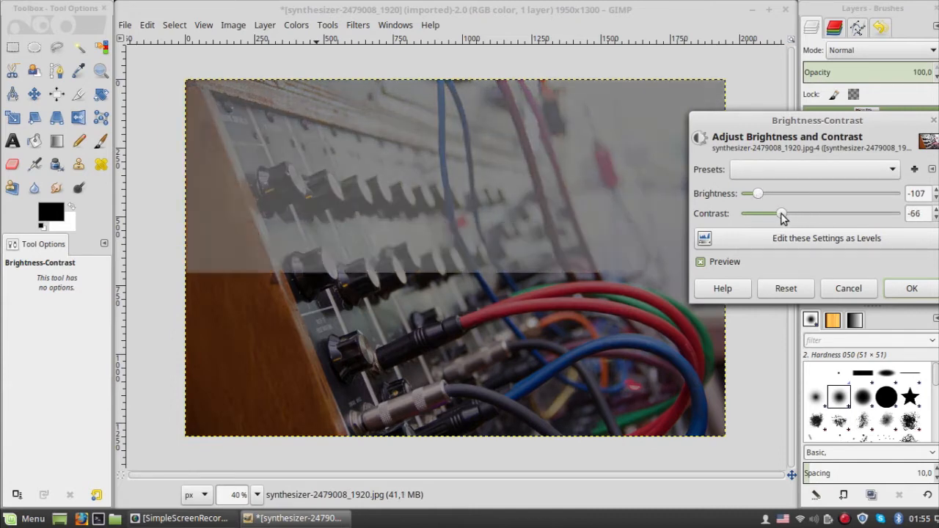
{"action": "left_click_drag", "start_coordinate": [780, 213], "coordinate": [848, 213]}
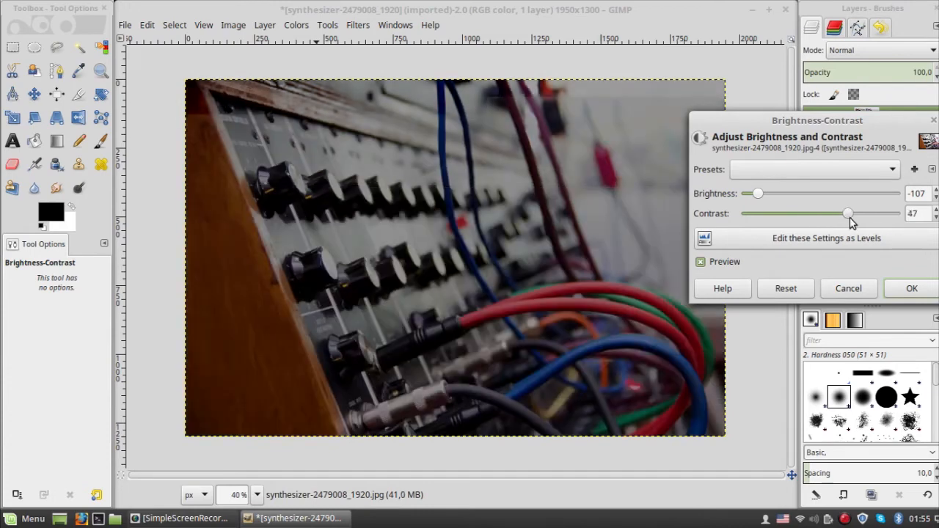
{"action": "left_click_drag", "start_coordinate": [849, 213], "coordinate": [850, 213]}
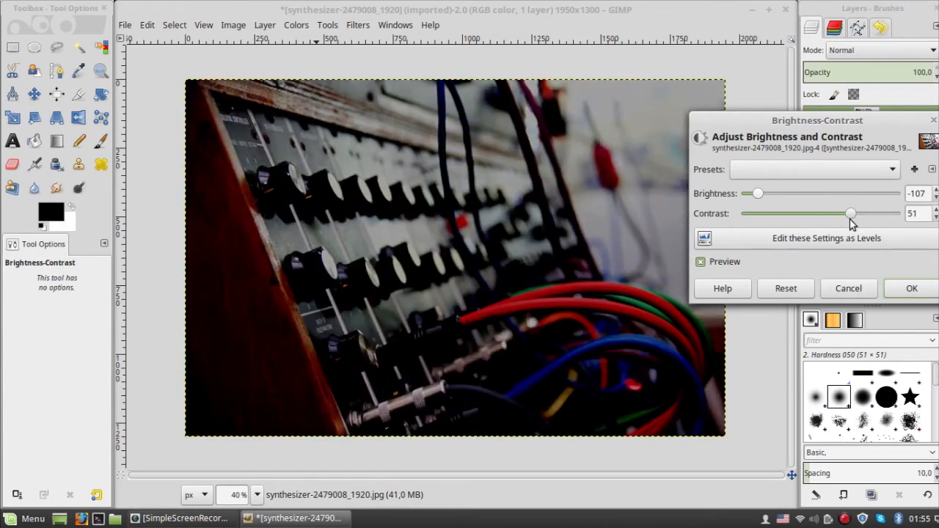
{"action": "left_click_drag", "start_coordinate": [850, 214], "coordinate": [842, 213]}
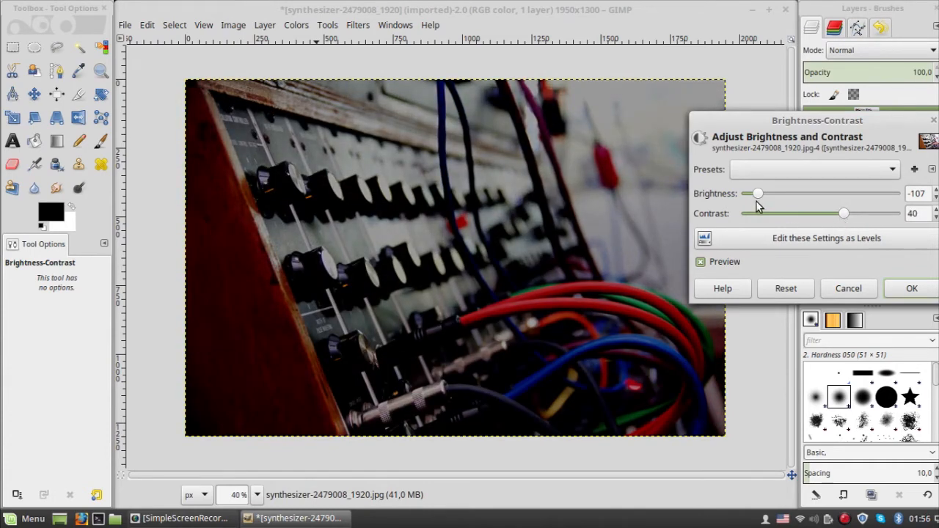
{"action": "left_click_drag", "start_coordinate": [758, 194], "coordinate": [770, 194]}
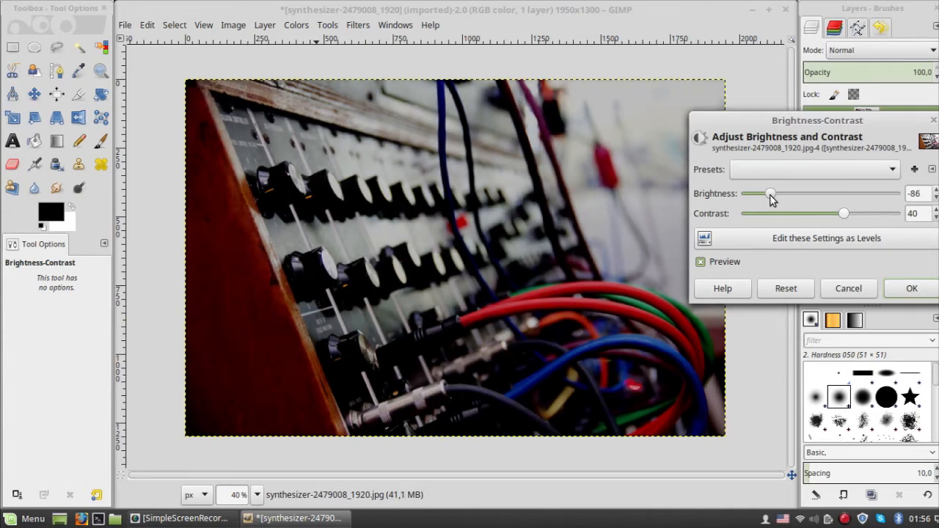
{"action": "left_click_drag", "start_coordinate": [770, 193], "coordinate": [780, 193]}
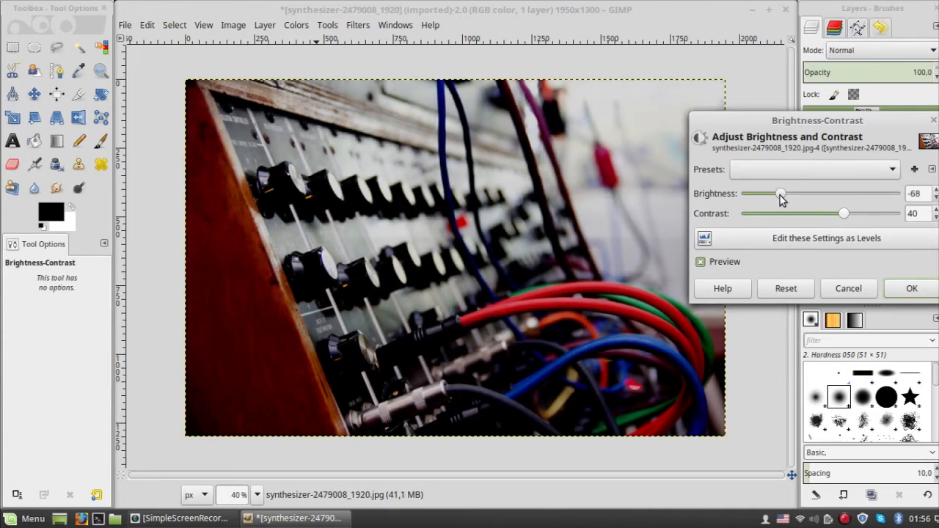
{"action": "left_click_drag", "start_coordinate": [780, 194], "coordinate": [788, 193]}
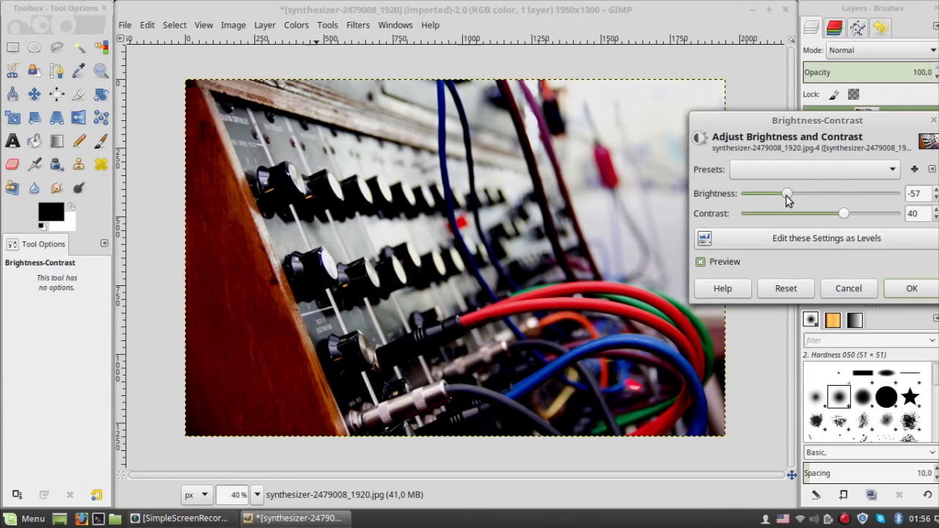
{"action": "left_click_drag", "start_coordinate": [788, 193], "coordinate": [782, 194]}
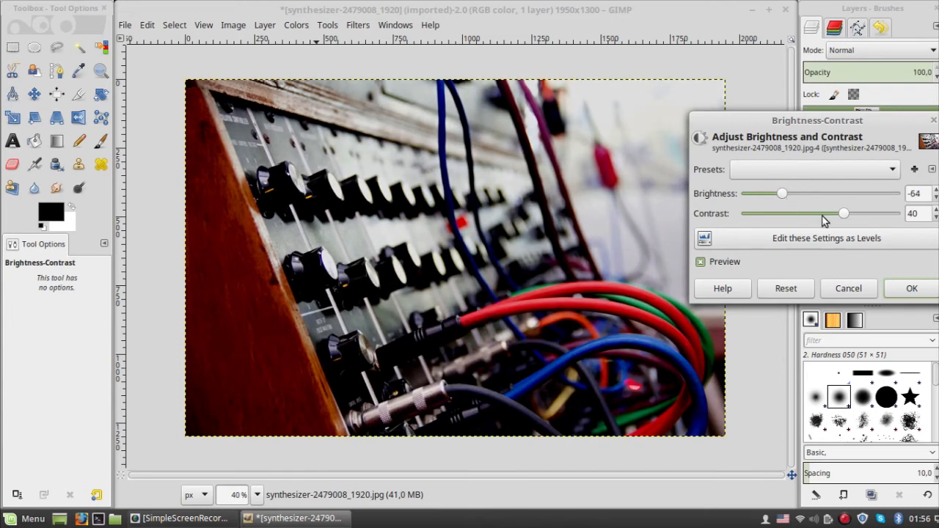
{"action": "left_click_drag", "start_coordinate": [844, 213], "coordinate": [839, 213]}
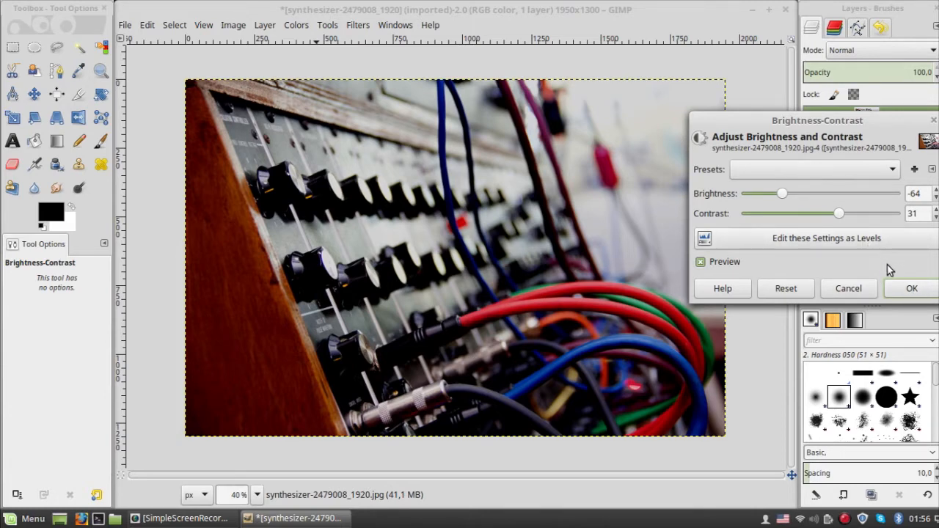
- Convert the settings to Levels (input 56–255, output 0–221) and apply them
{"action": "left_click", "coordinate": [826, 238]}
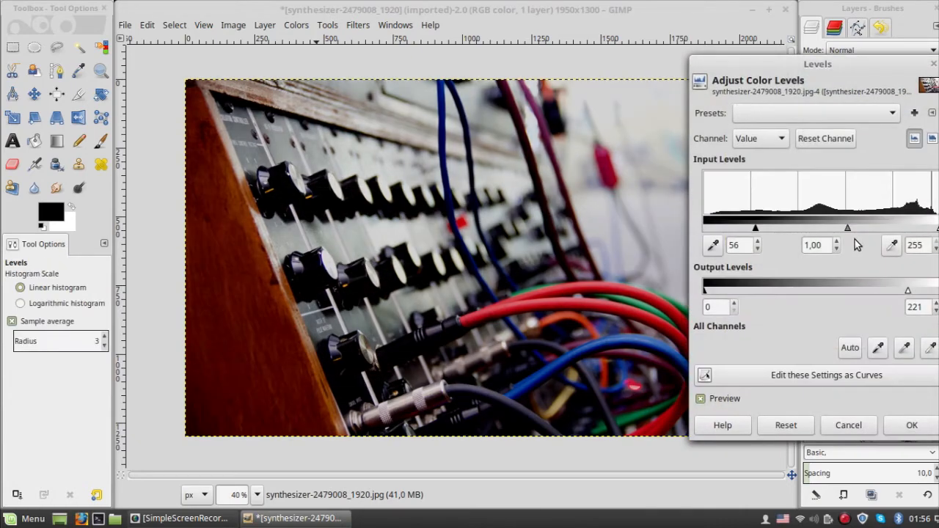
{"action": "mouse_move", "coordinate": [910, 212]}
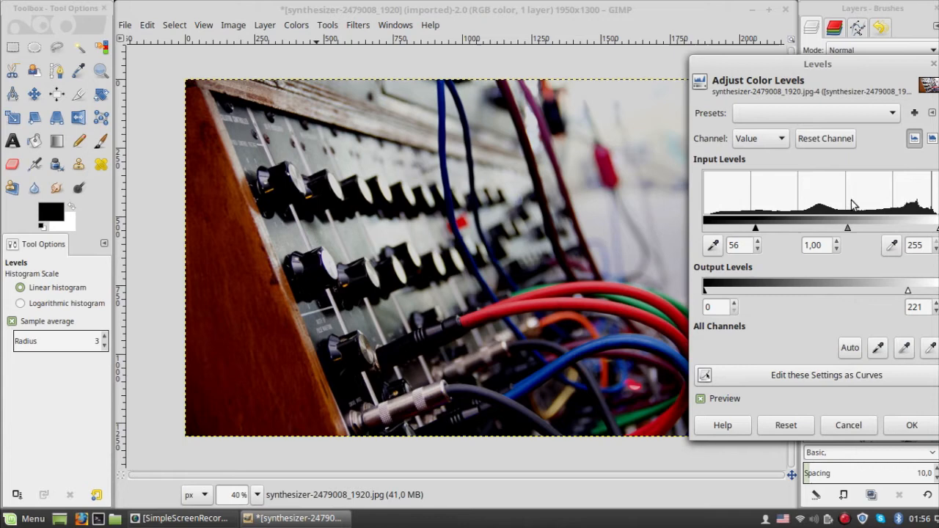
{"action": "mouse_move", "coordinate": [797, 303]}
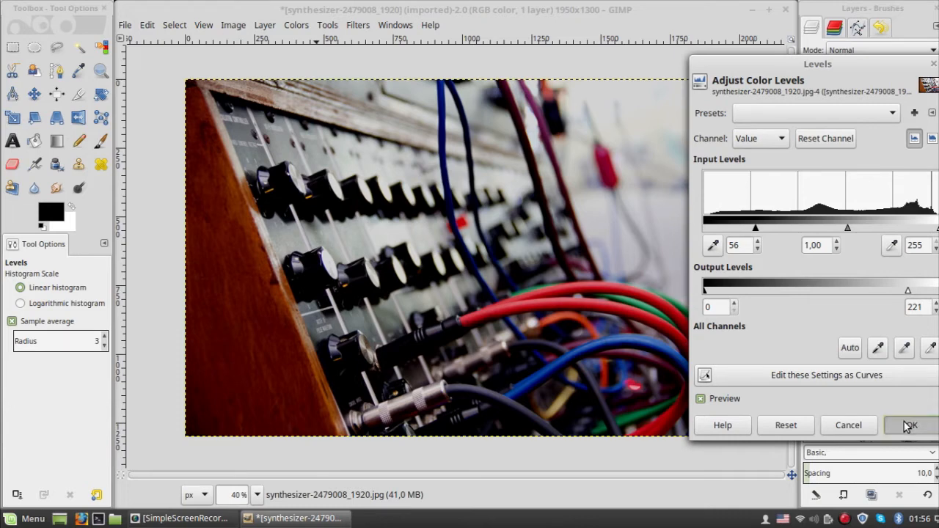
{"action": "left_click", "coordinate": [910, 426]}
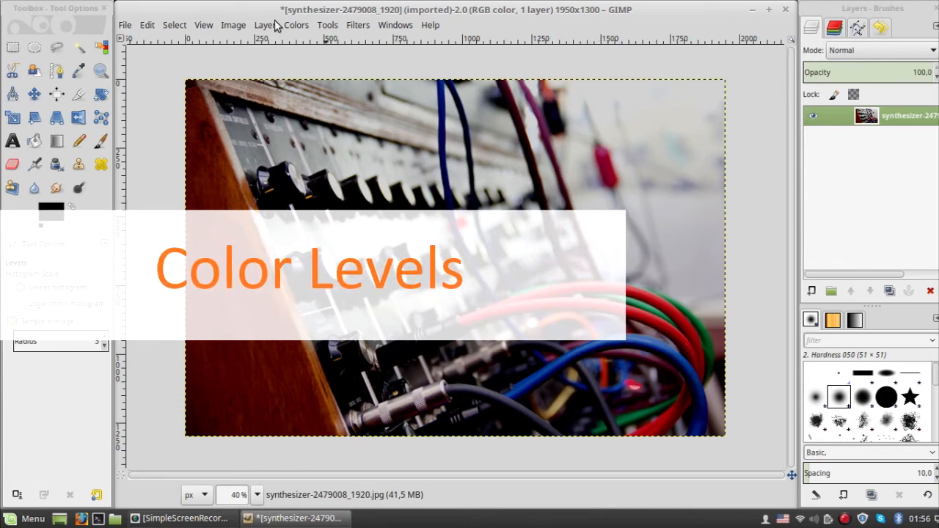
{"action": "left_click", "coordinate": [296, 24]}
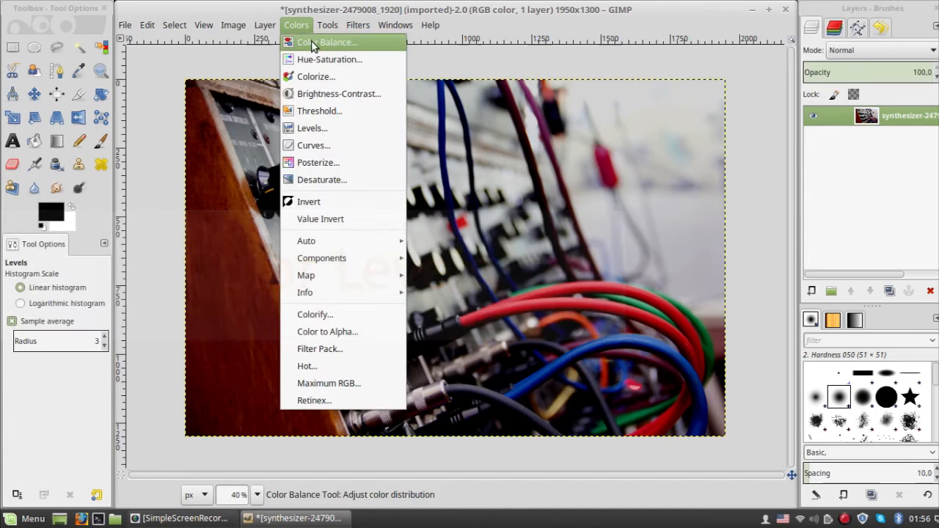
{"action": "left_click", "coordinate": [328, 42]}
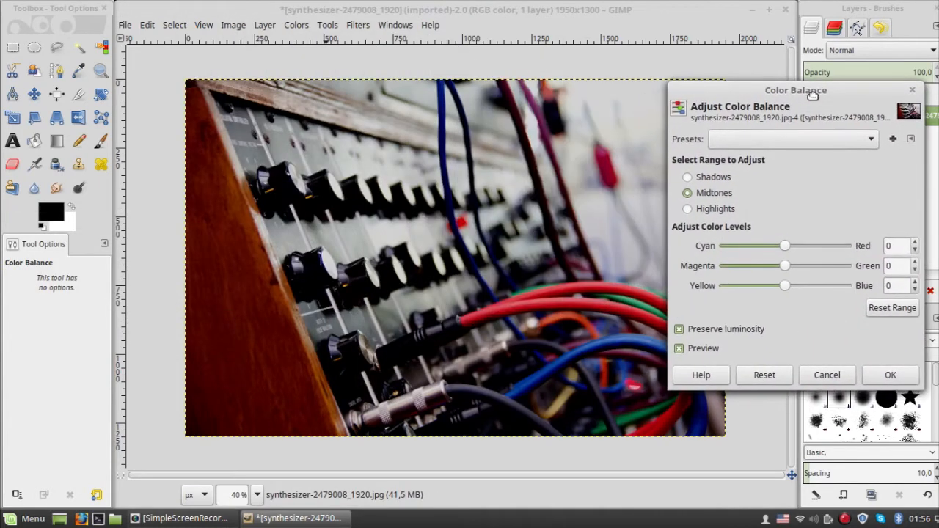
{"action": "left_click", "coordinate": [687, 177]}
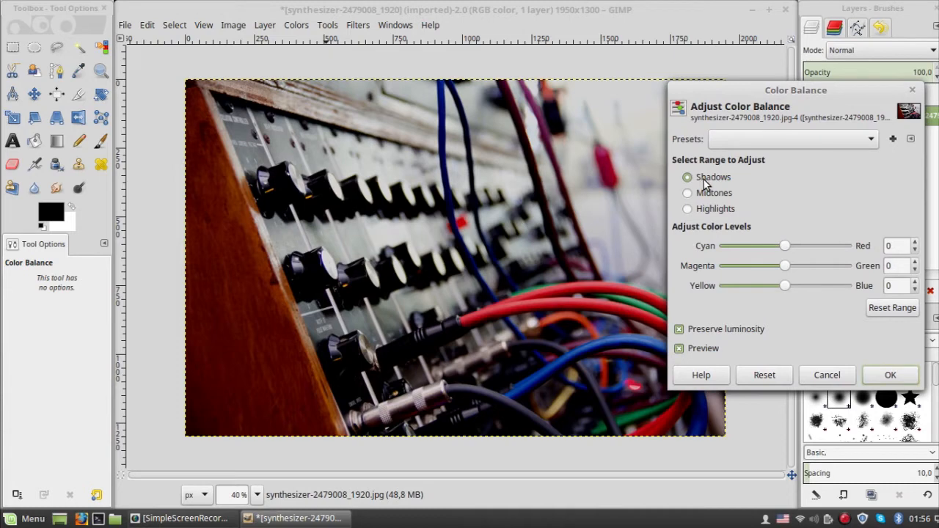
{"action": "left_click_drag", "start_coordinate": [785, 246], "coordinate": [800, 246]}
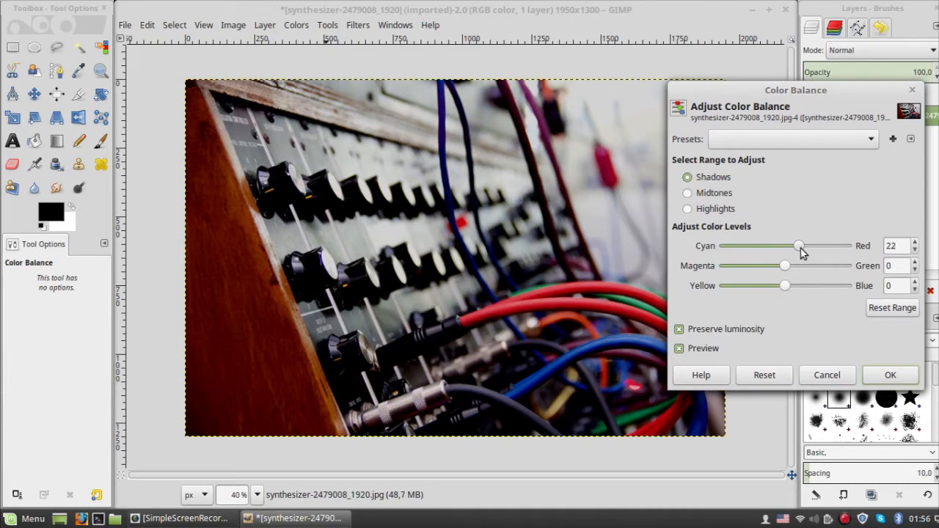
{"action": "left_click_drag", "start_coordinate": [798, 245], "coordinate": [807, 246]}
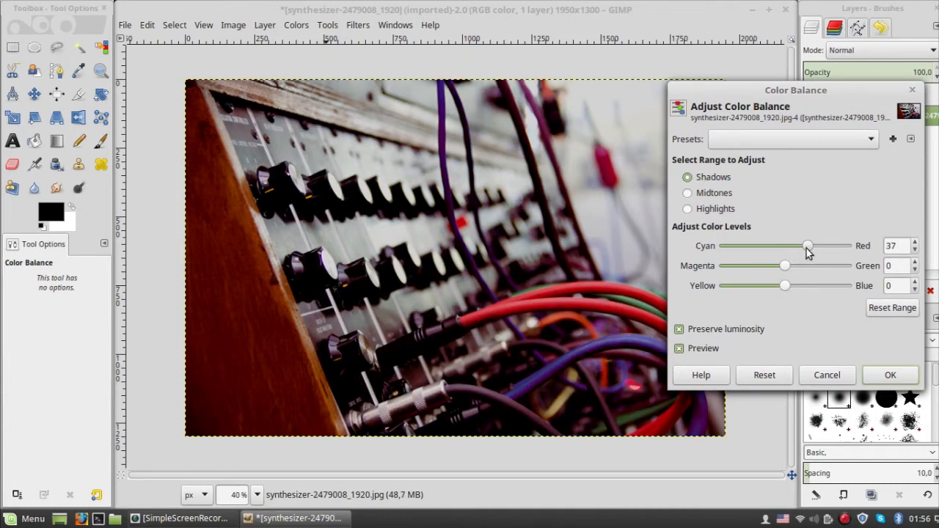
{"action": "left_click_drag", "start_coordinate": [807, 246], "coordinate": [803, 245]}
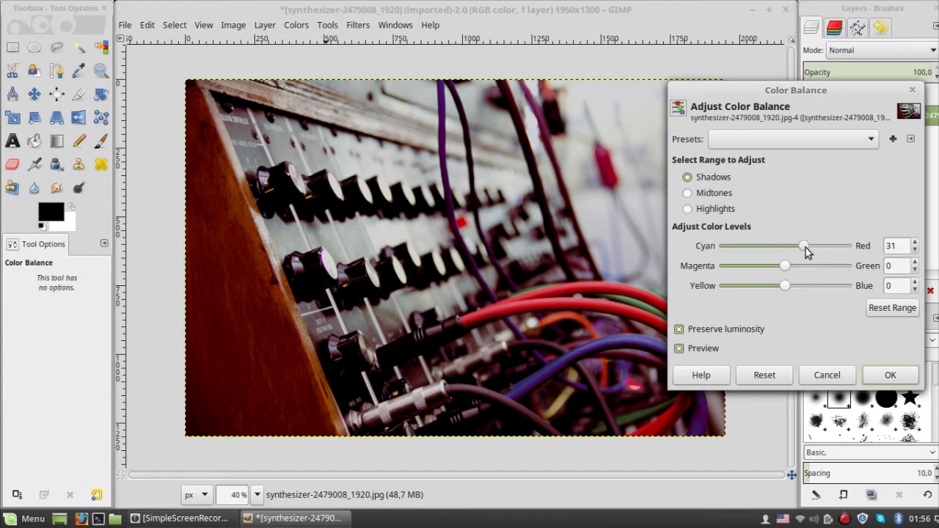
{"action": "left_click_drag", "start_coordinate": [785, 285], "coordinate": [810, 285]}
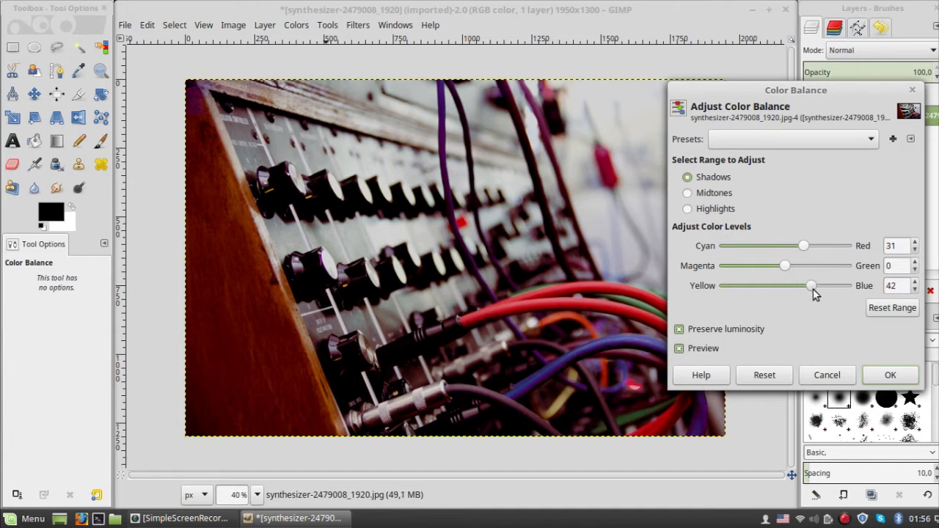
{"action": "left_click_drag", "start_coordinate": [811, 285], "coordinate": [807, 286]}
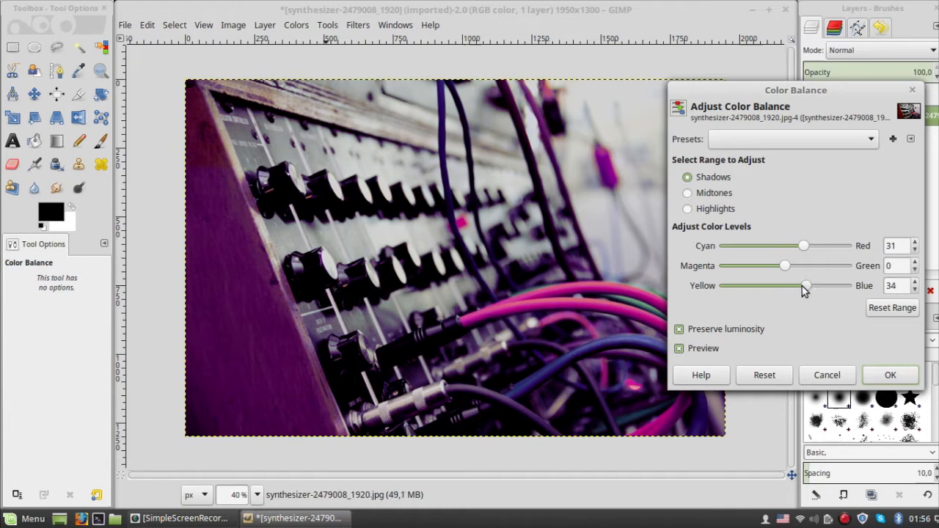
{"action": "left_click_drag", "start_coordinate": [807, 286], "coordinate": [739, 286]}
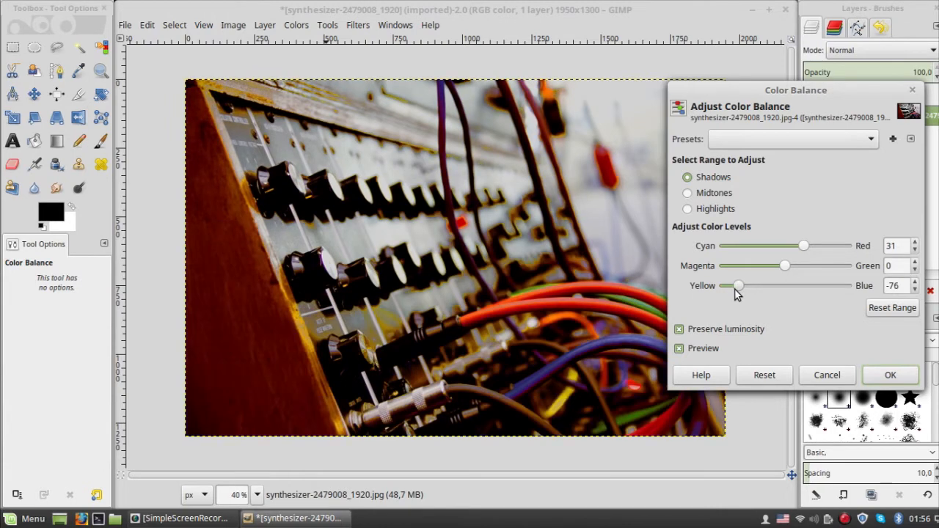
{"action": "left_click_drag", "start_coordinate": [738, 285], "coordinate": [765, 285]}
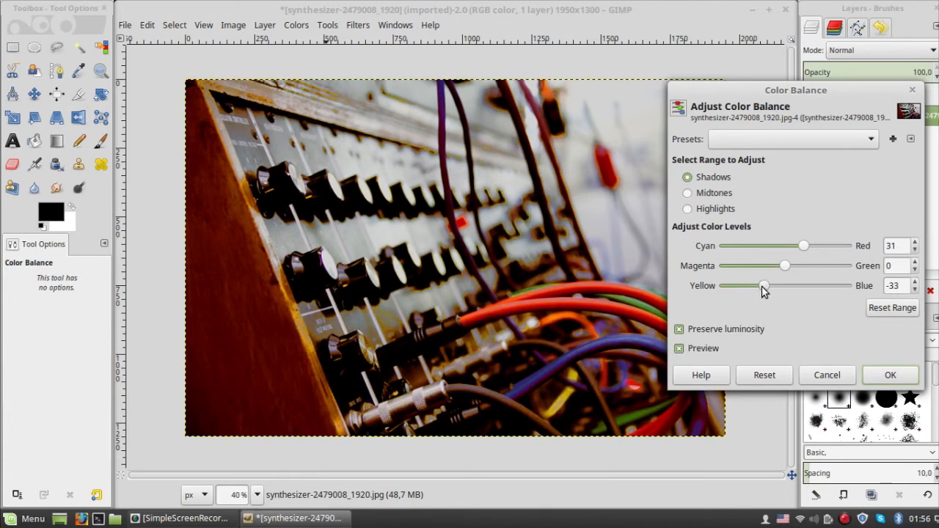
{"action": "left_click_drag", "start_coordinate": [765, 285], "coordinate": [771, 286]}
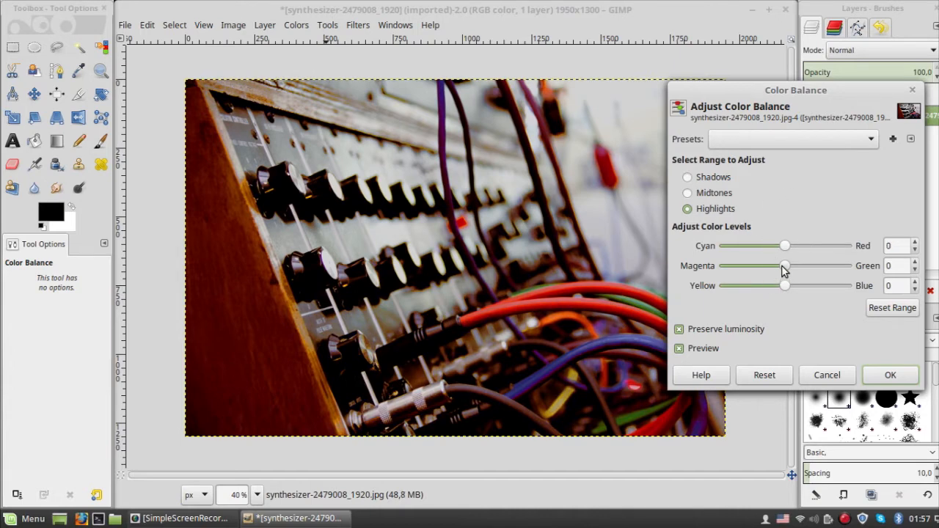
{"action": "left_click_drag", "start_coordinate": [785, 266], "coordinate": [798, 266]}
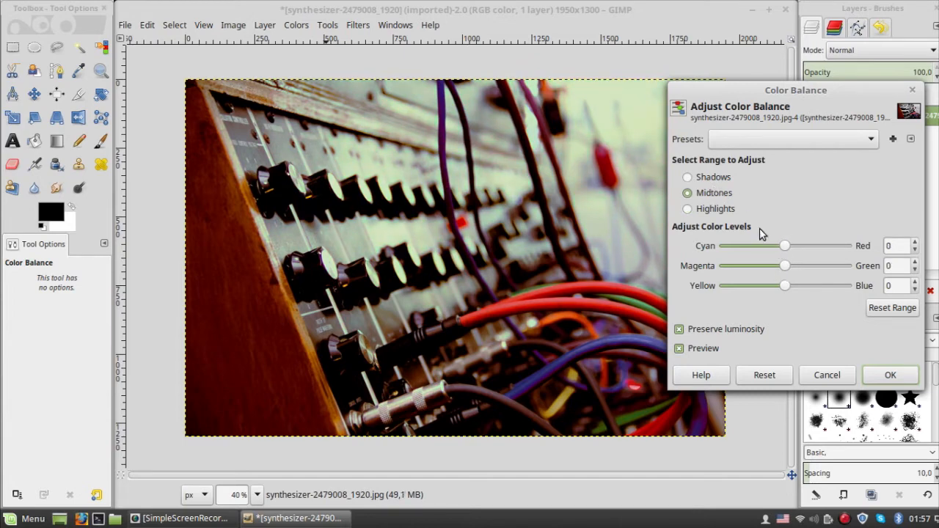
{"action": "left_click_drag", "start_coordinate": [785, 285], "coordinate": [767, 285]}
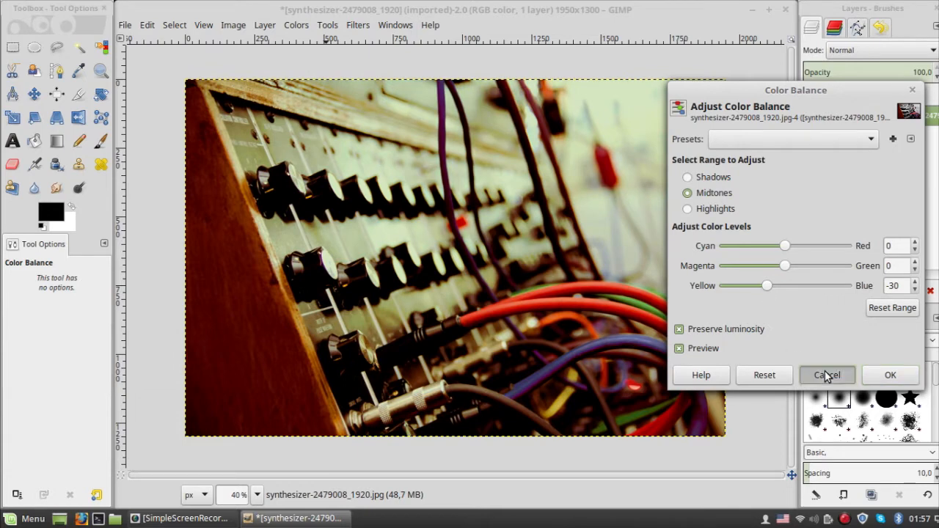
{"action": "left_click", "coordinate": [827, 375]}
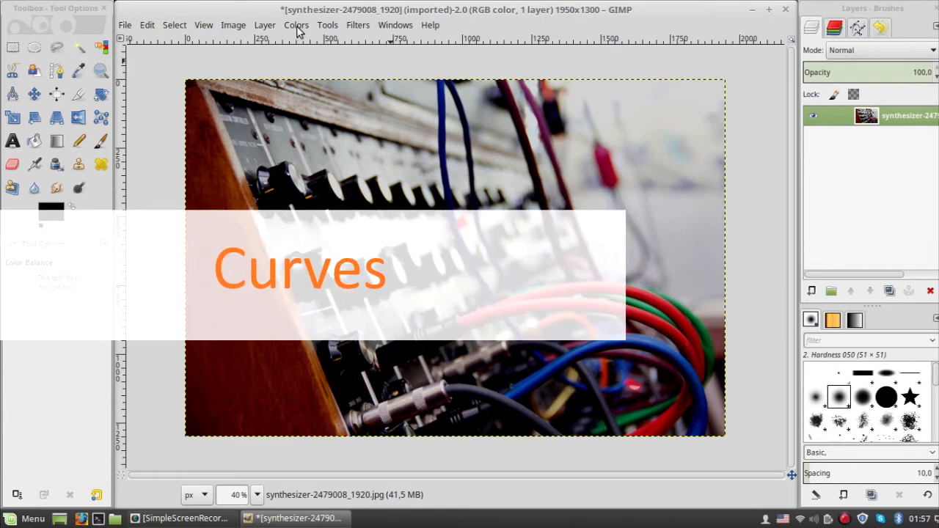
- Preview smooth and freehand Value curve shapes in Curves, then cancel without applying
{"action": "left_click", "coordinate": [296, 25]}
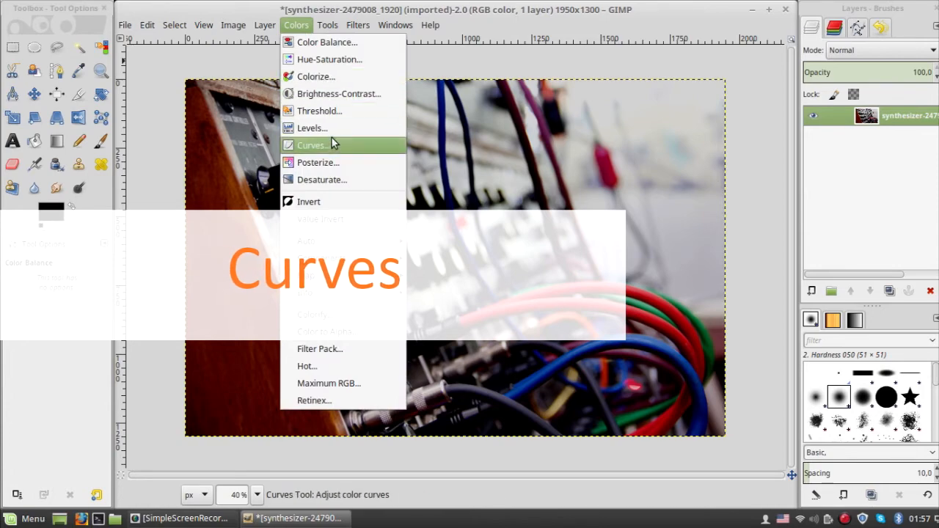
{"action": "left_click", "coordinate": [312, 145]}
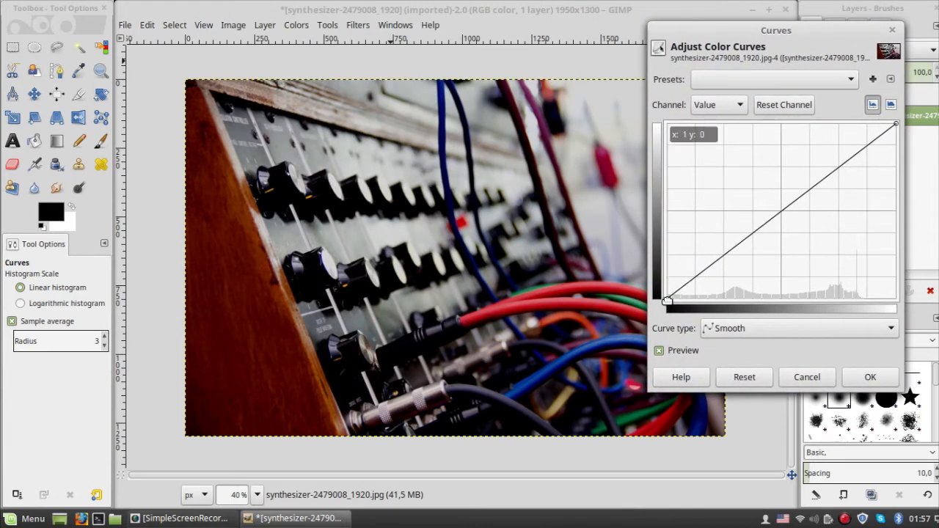
{"action": "left_click_drag", "start_coordinate": [668, 301], "coordinate": [712, 277]}
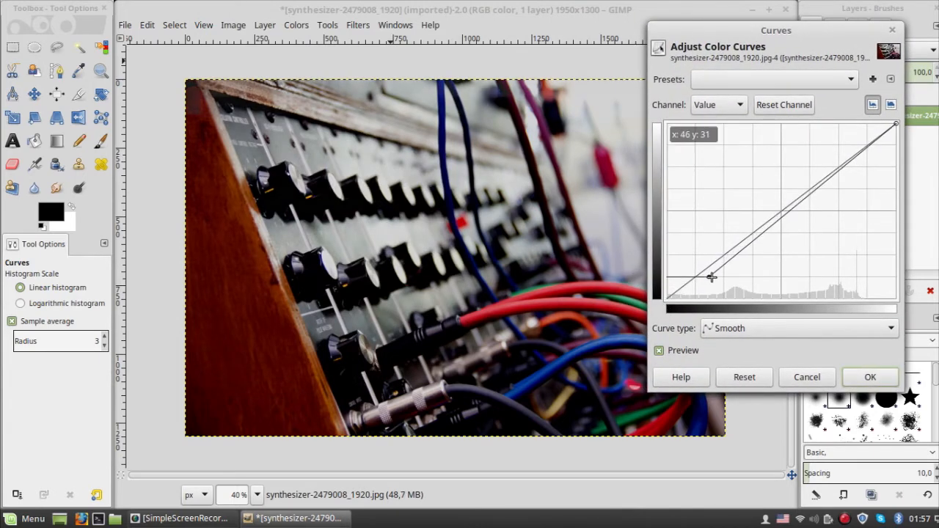
{"action": "left_click_drag", "start_coordinate": [712, 277], "coordinate": [715, 274]}
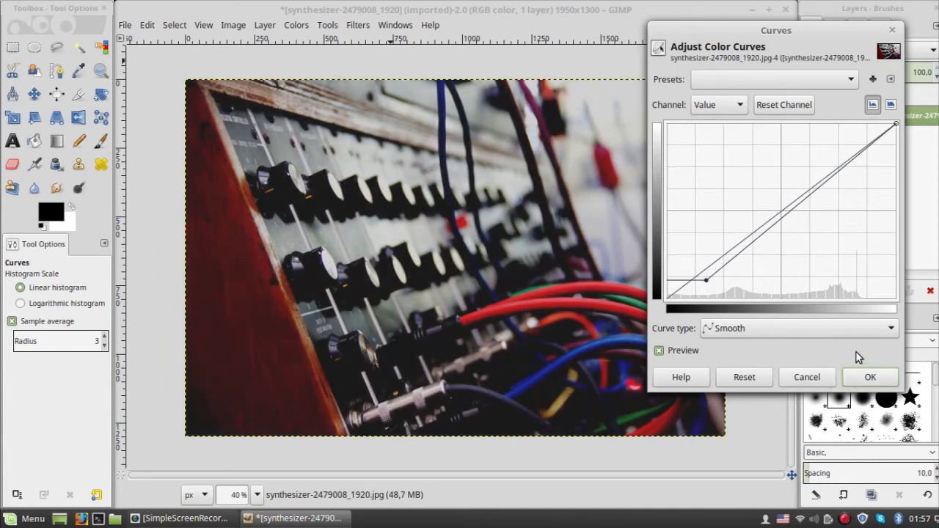
{"action": "left_click_drag", "start_coordinate": [705, 281], "coordinate": [759, 234]}
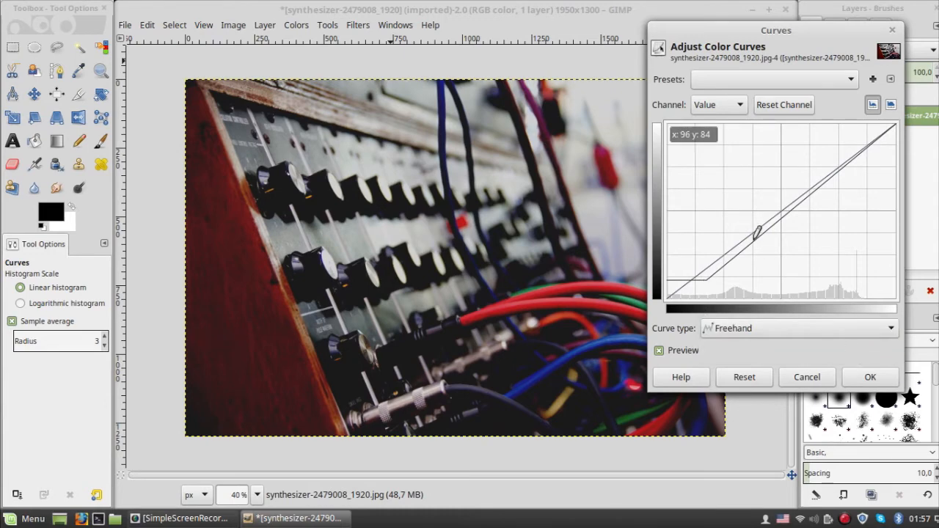
{"action": "left_click_drag", "start_coordinate": [758, 233], "coordinate": [722, 244]}
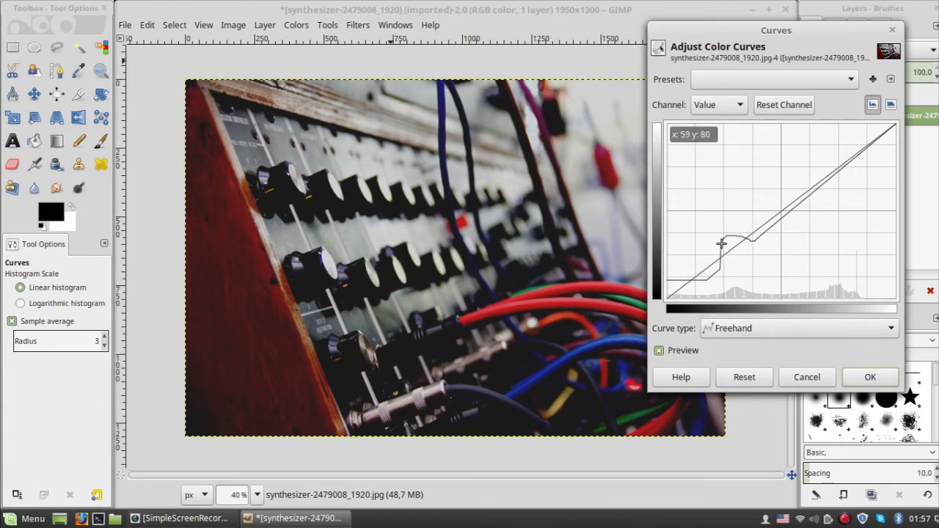
{"action": "left_click_drag", "start_coordinate": [721, 242], "coordinate": [688, 255]}
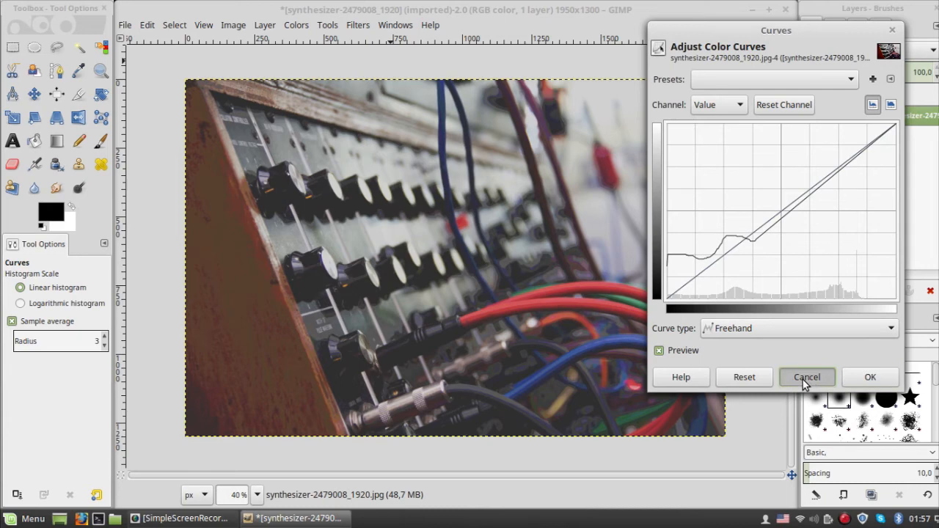
{"action": "left_click", "coordinate": [806, 376]}
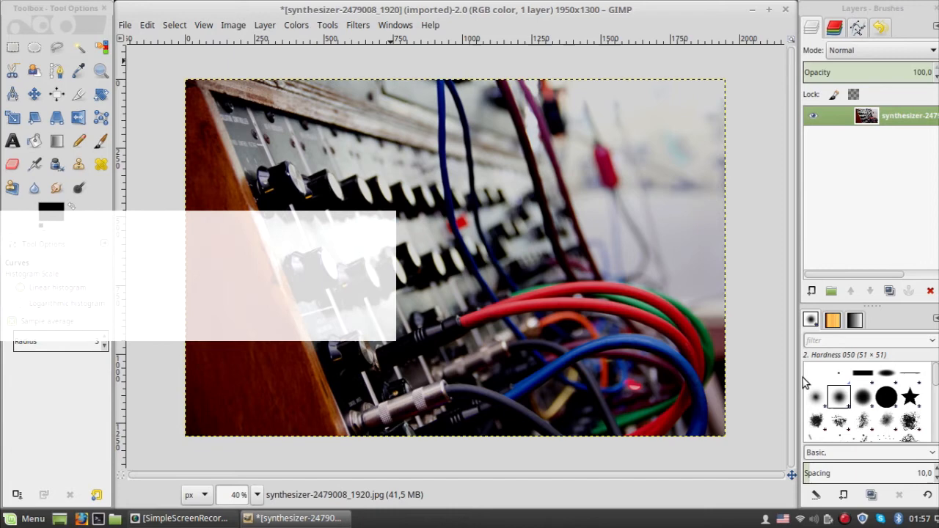
- Draw a text box near the top right of the photo with the Text tool
{"action": "type", "text": "Adding Text"}
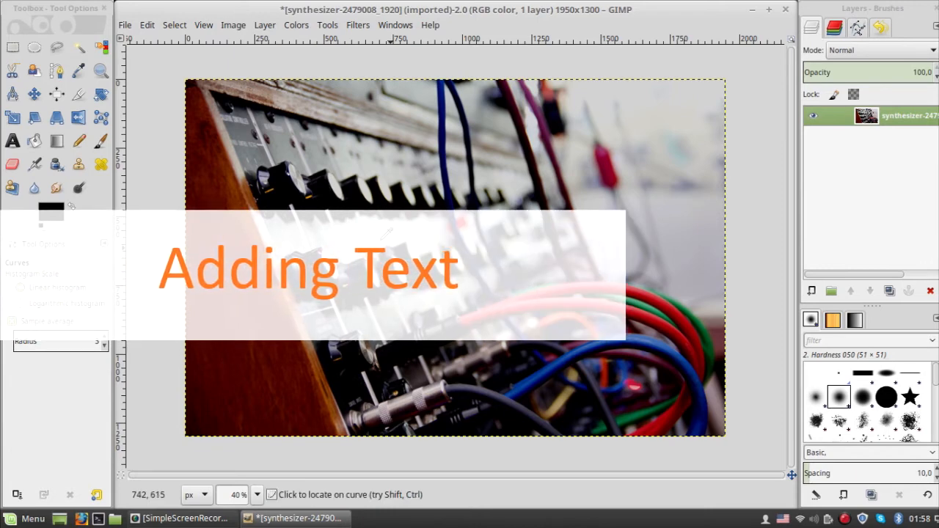
{"action": "left_click", "coordinate": [12, 141]}
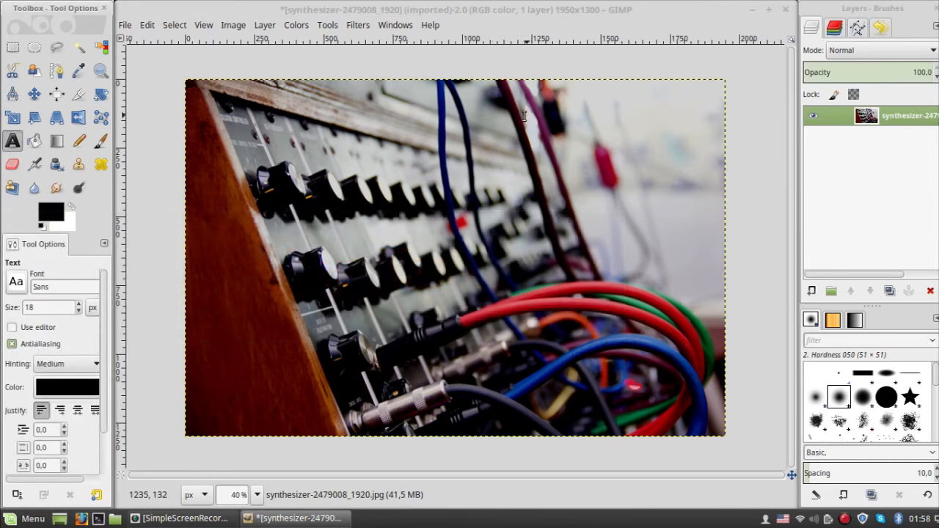
{"action": "left_click_drag", "start_coordinate": [525, 116], "coordinate": [700, 182]}
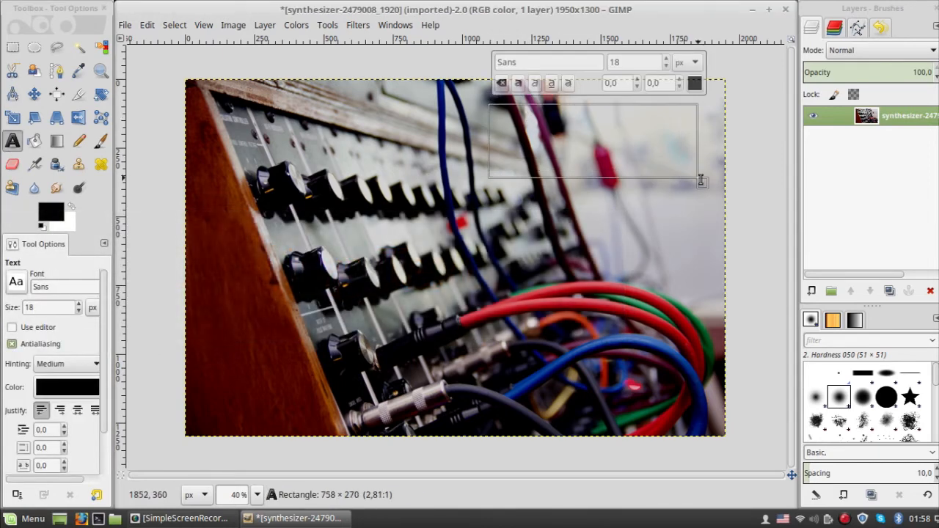
{"action": "left_click_drag", "start_coordinate": [700, 181], "coordinate": [725, 189]}
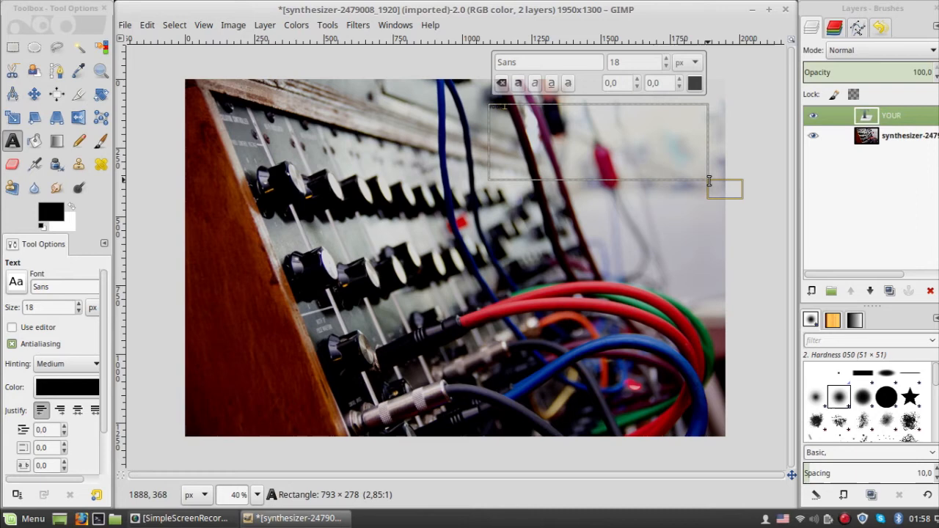
- Enter 'YOUR TEXT HERE' and adjust its size in the on-canvas editor
{"action": "type", "text": "YOUR TEXT HERE"}
{"action": "left_click", "coordinate": [637, 62]}
{"action": "type", "text": "105"}
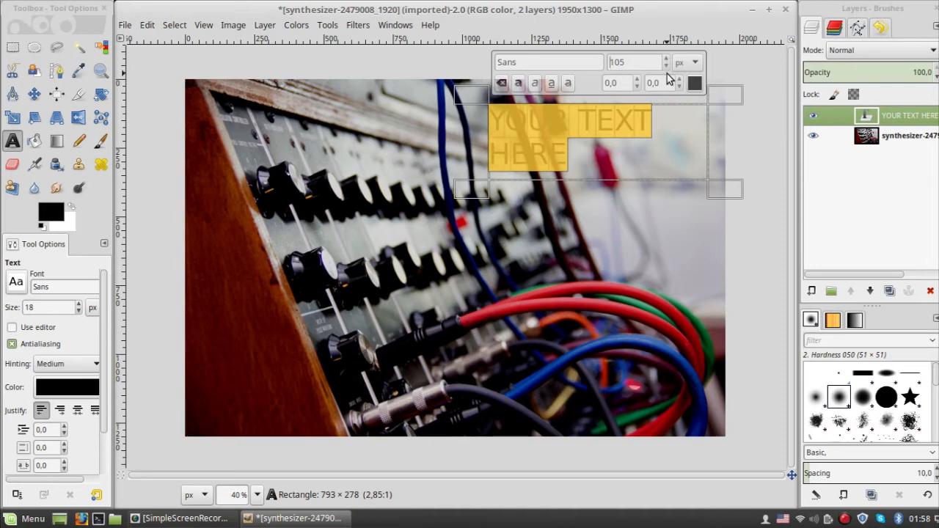
{"action": "left_click", "coordinate": [666, 66]}
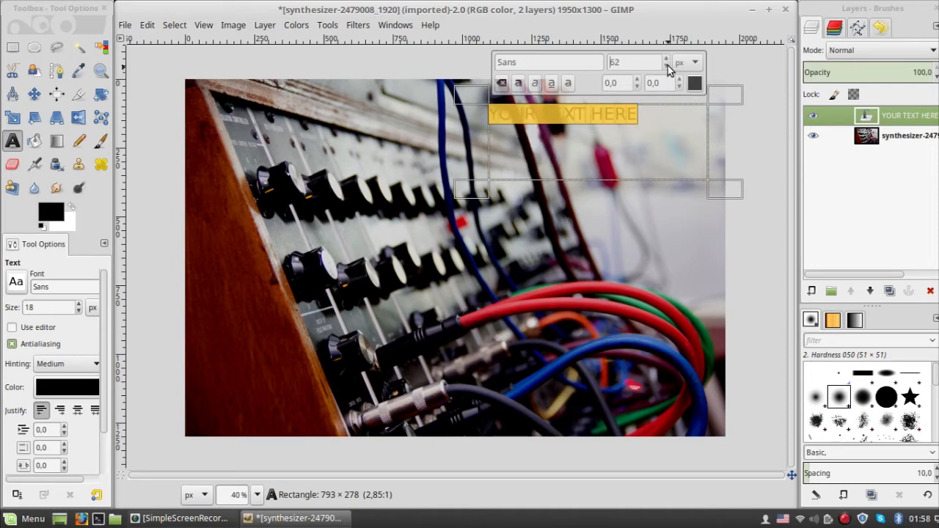
{"action": "left_click", "coordinate": [667, 58]}
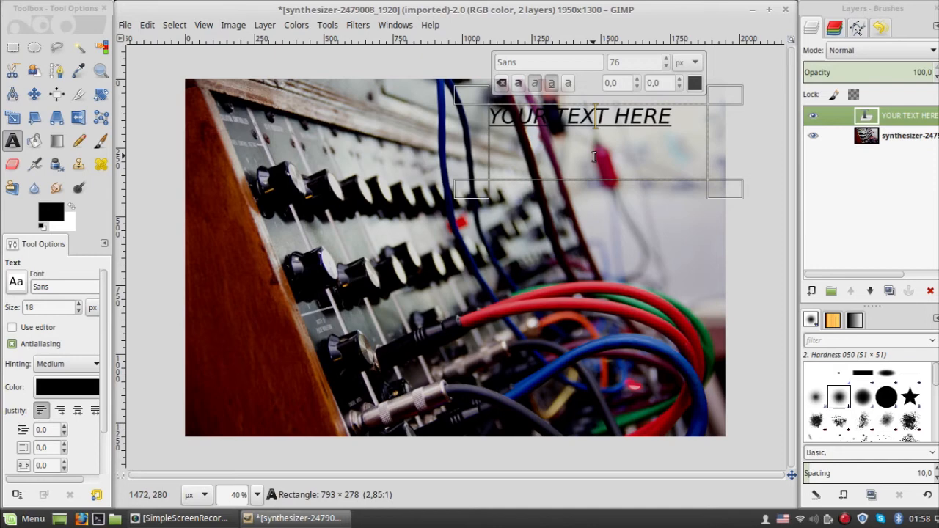
{"action": "triple_click", "coordinate": [580, 115]}
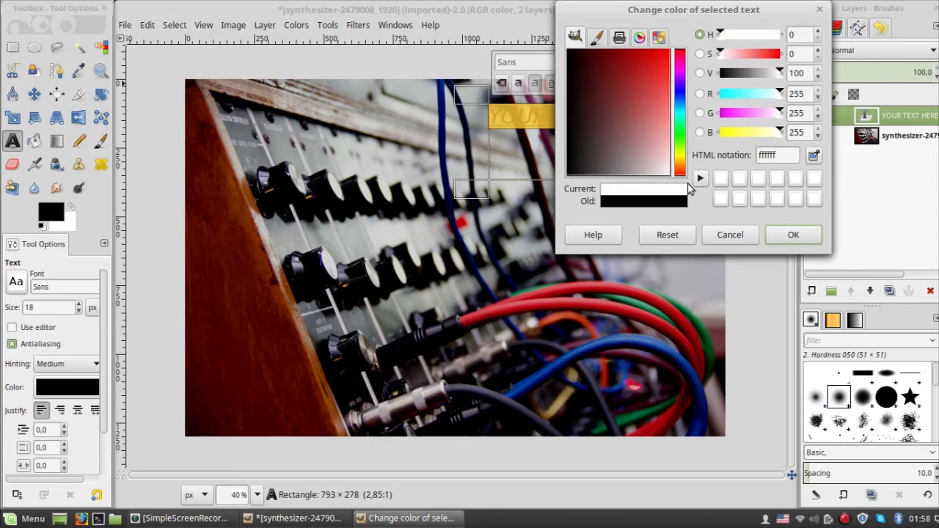
- Make the text white (ffffff), then delete the text layer
{"action": "left_click", "coordinate": [793, 235]}
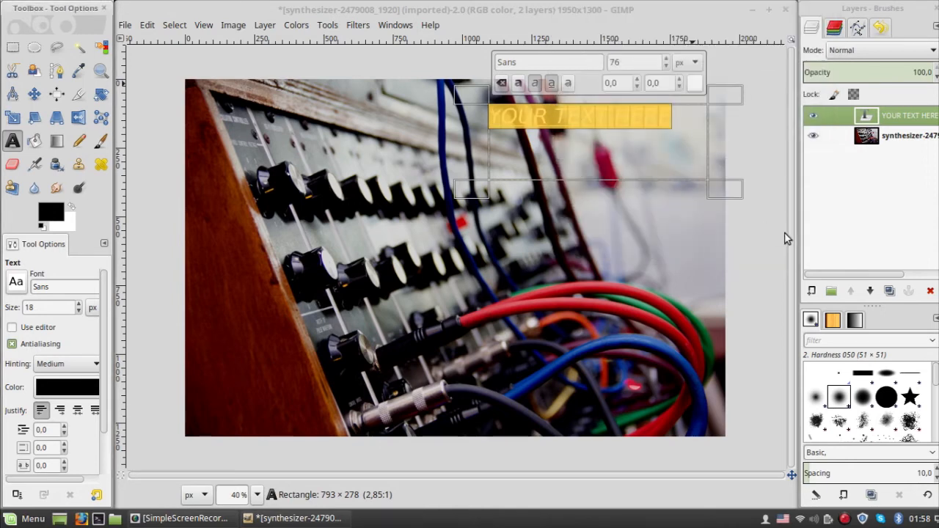
{"action": "left_click", "coordinate": [638, 102]}
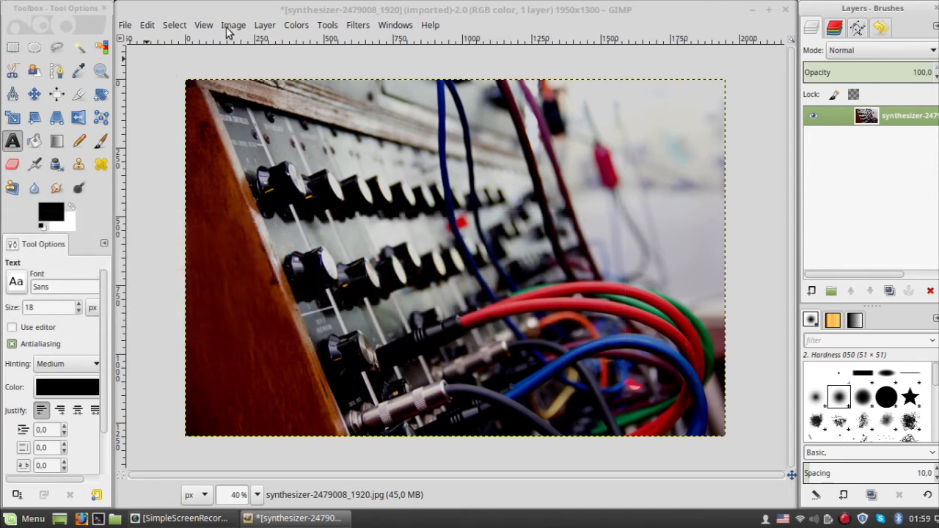
- Rotate the image upside down, then flip it vertically so it appears left-right mirrored
{"action": "left_click", "coordinate": [233, 25]}
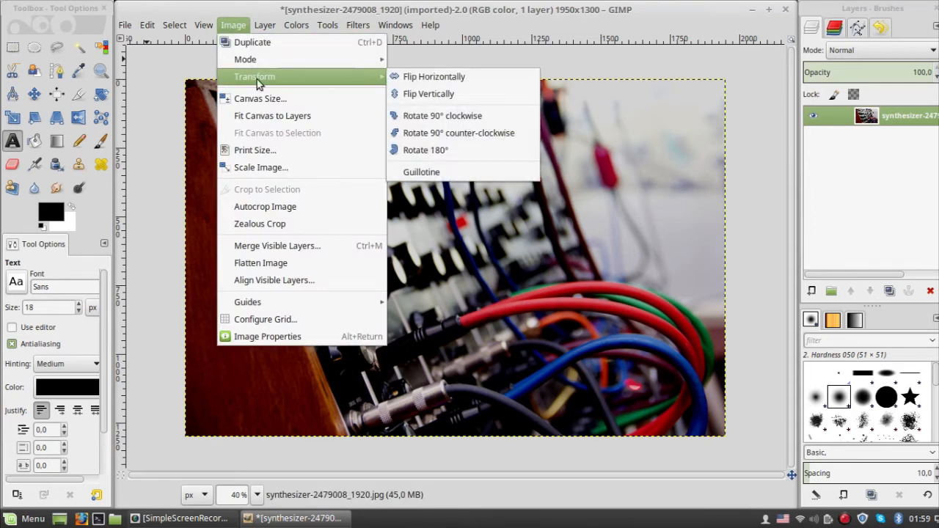
{"action": "mouse_move", "coordinate": [443, 115]}
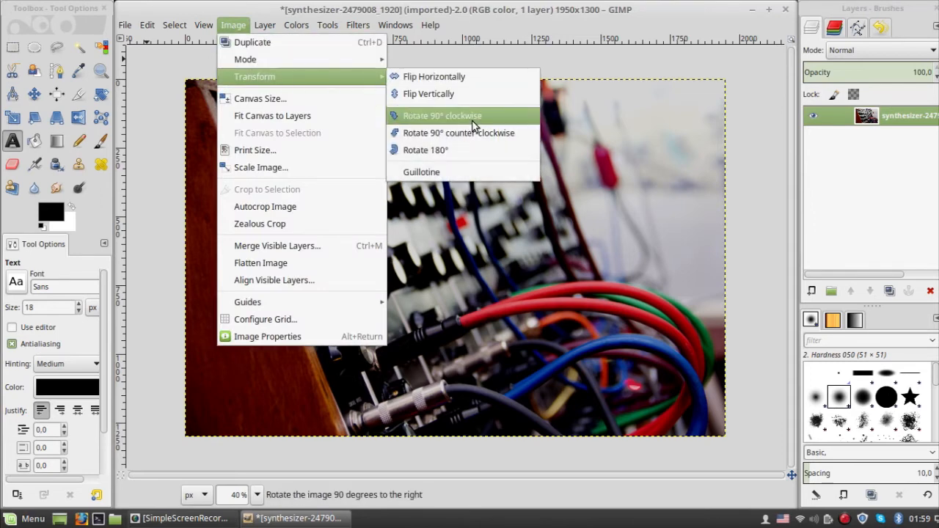
{"action": "left_click", "coordinate": [442, 115]}
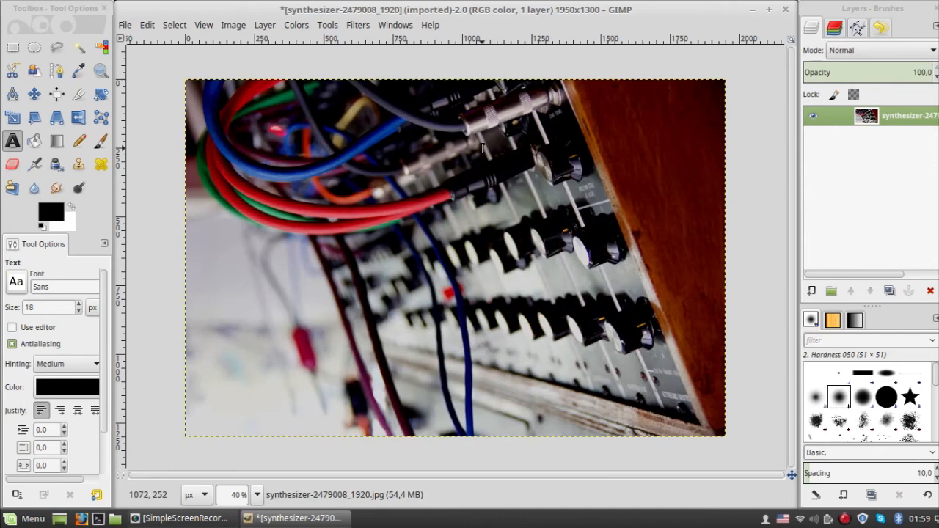
{"action": "left_click", "coordinate": [233, 24]}
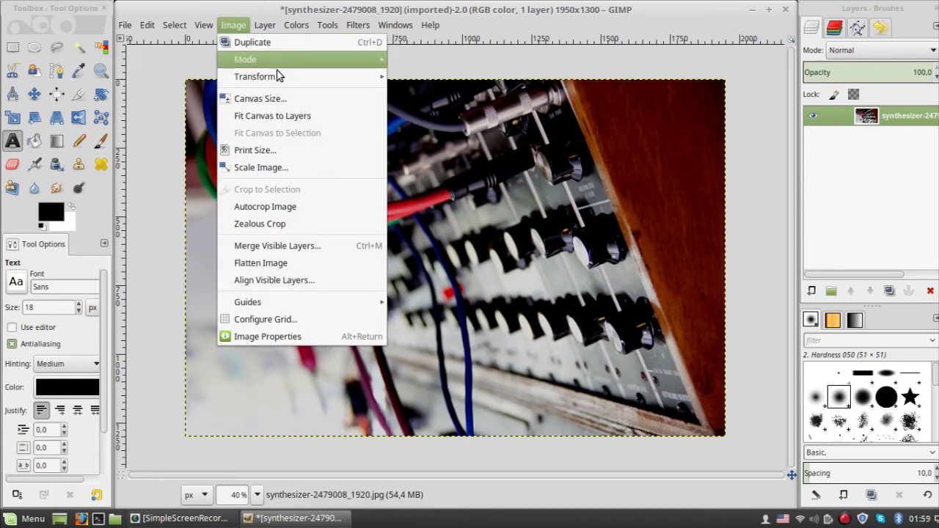
{"action": "mouse_move", "coordinate": [255, 76]}
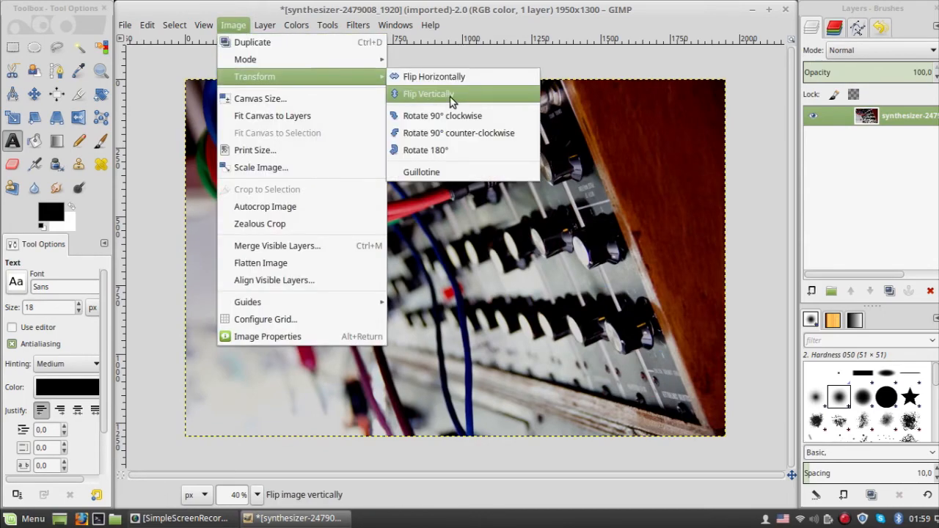
{"action": "left_click", "coordinate": [429, 93]}
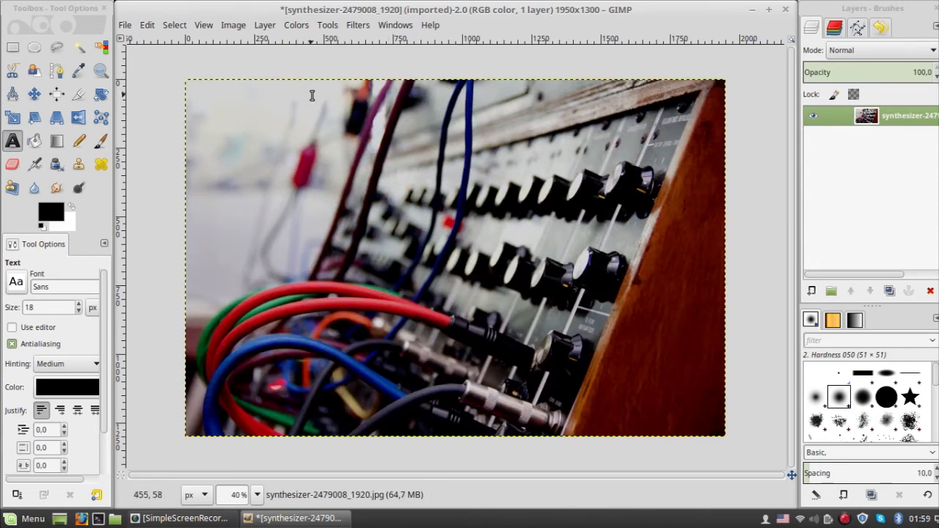
{"action": "mouse_move", "coordinate": [192, 88]}
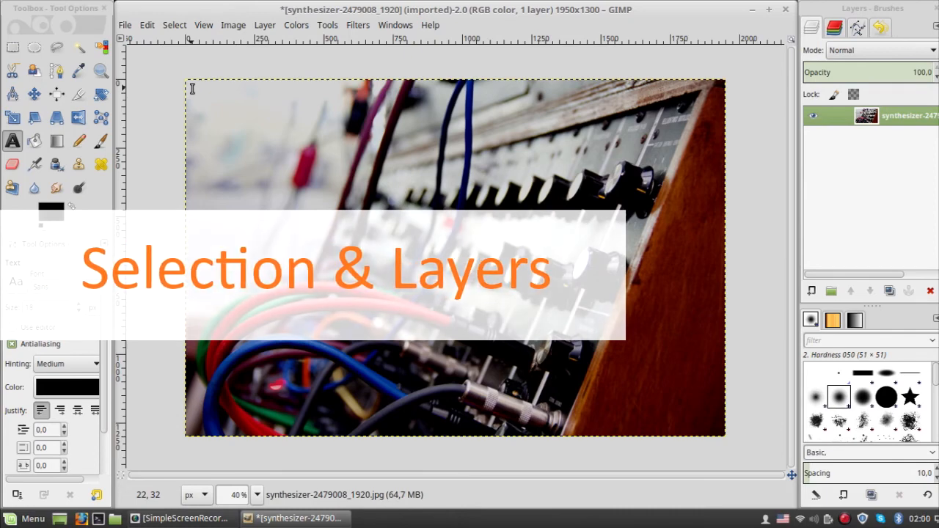
- Begin a Free Select outline around the large top-left knob
{"action": "left_click", "coordinate": [57, 48]}
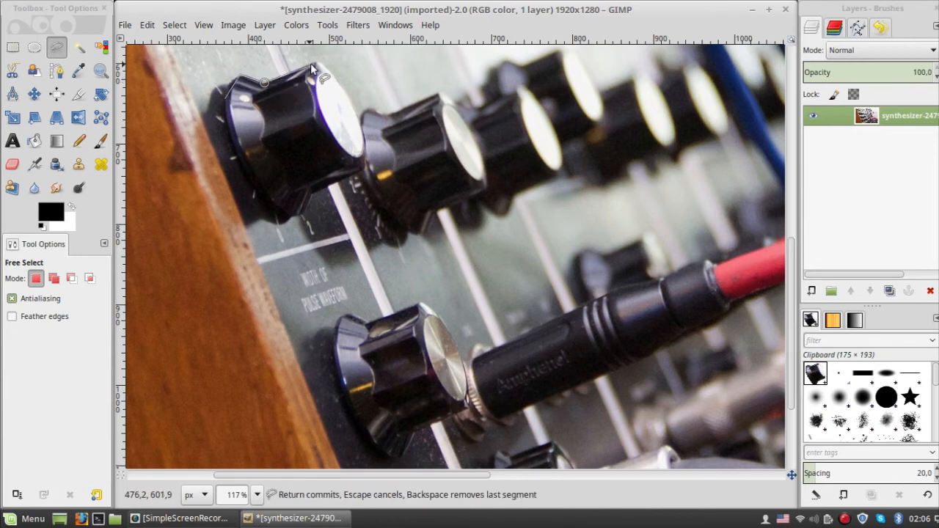
{"action": "left_click", "coordinate": [312, 70]}
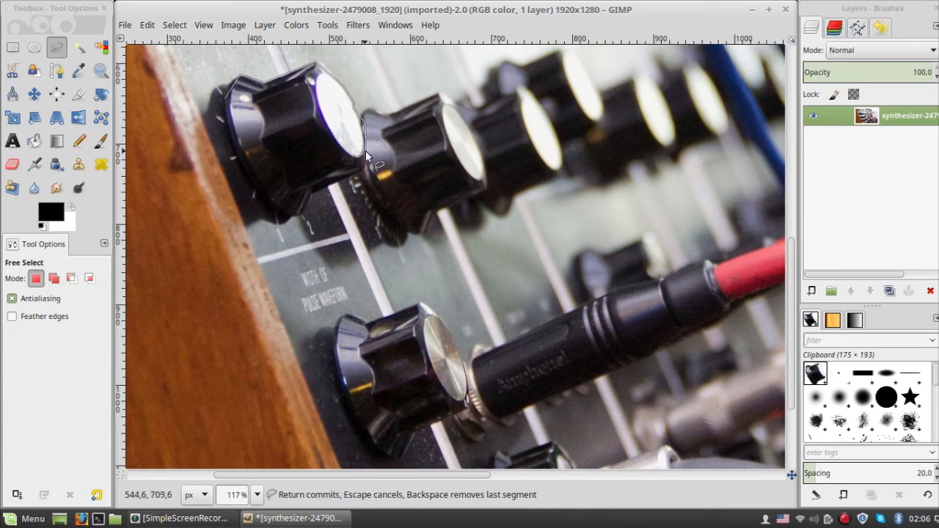
{"action": "left_click", "coordinate": [360, 168]}
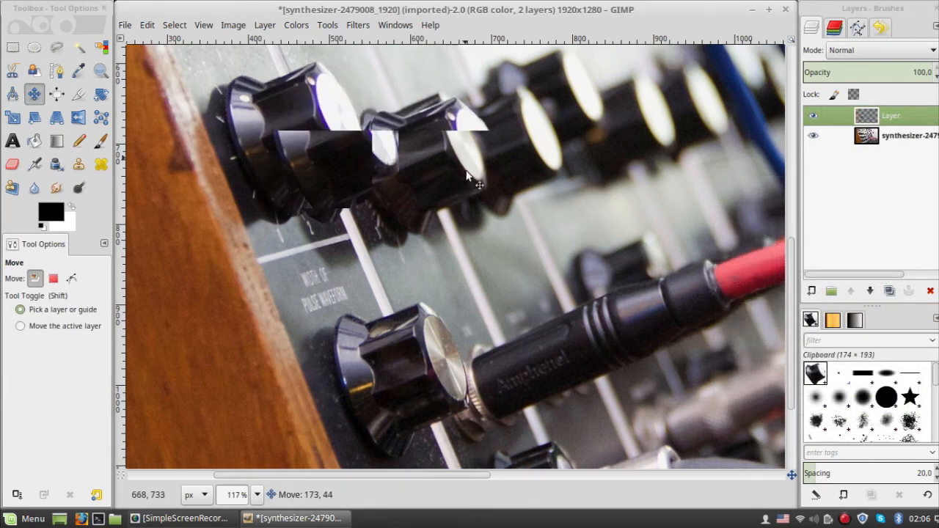
- Drag the pasted knob layer up into place above the neighbouring knobs
{"action": "left_click_drag", "start_coordinate": [469, 169], "coordinate": [558, 187]}
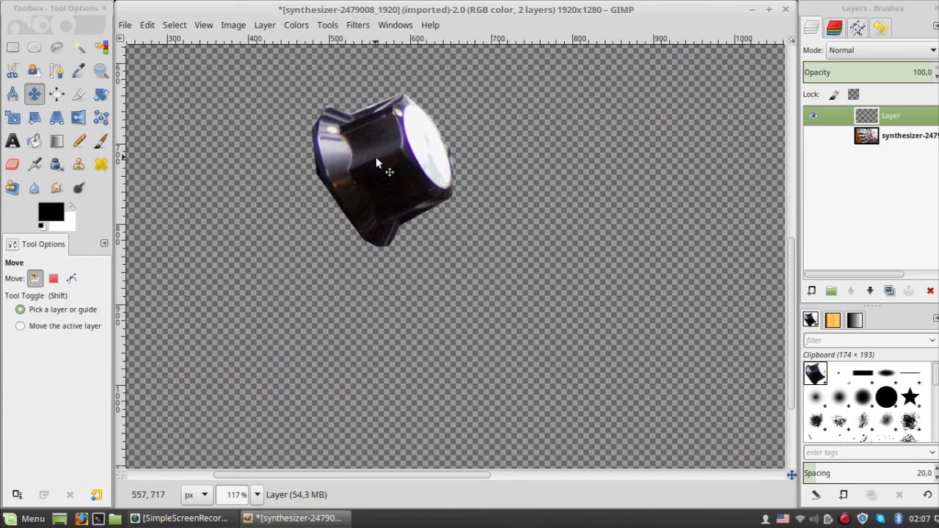
{"action": "left_click_drag", "start_coordinate": [378, 173], "coordinate": [323, 177]}
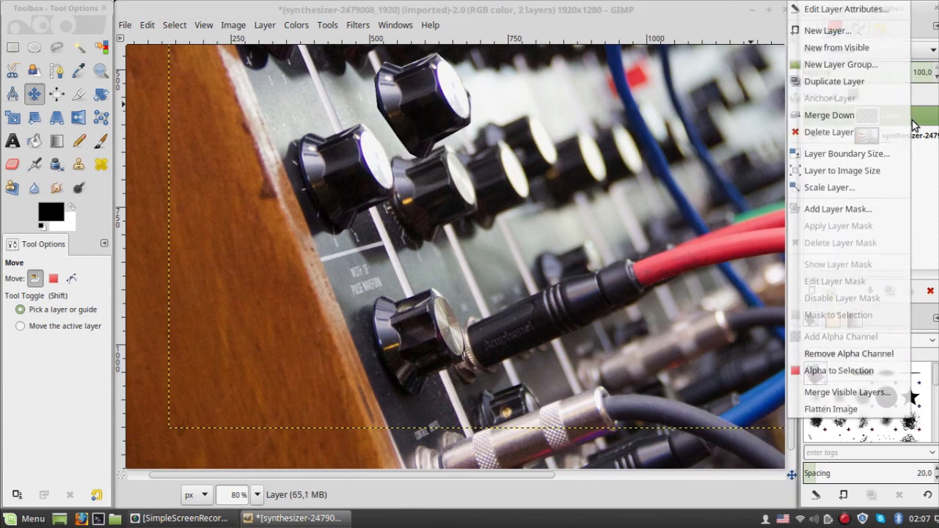
{"action": "mouse_move", "coordinate": [884, 94]}
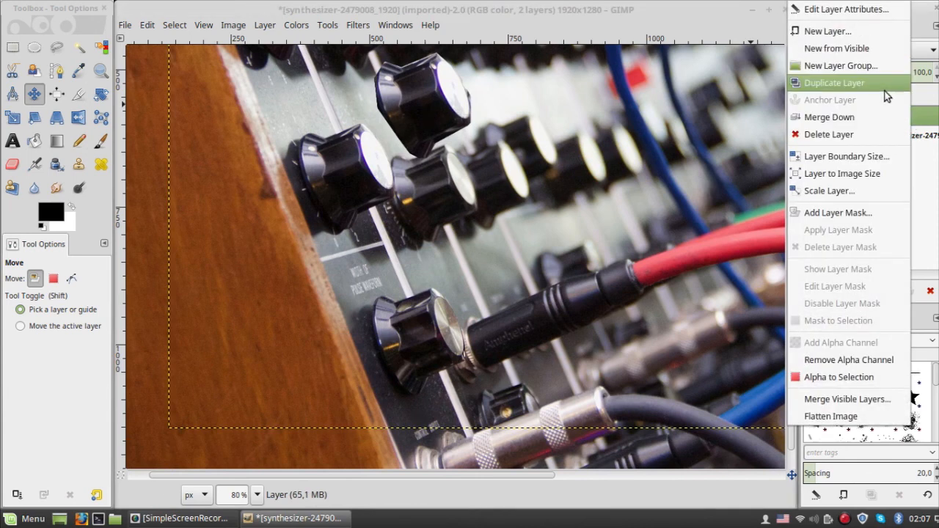
- Duplicate the knob layer and drag the copy to sit beside the first knob
{"action": "left_click", "coordinate": [833, 83]}
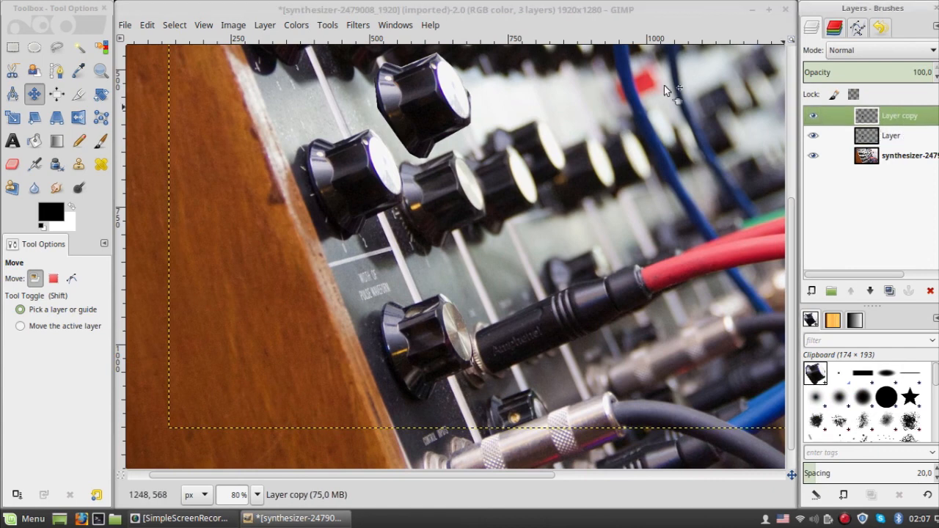
{"action": "left_click_drag", "start_coordinate": [664, 91], "coordinate": [547, 143]}
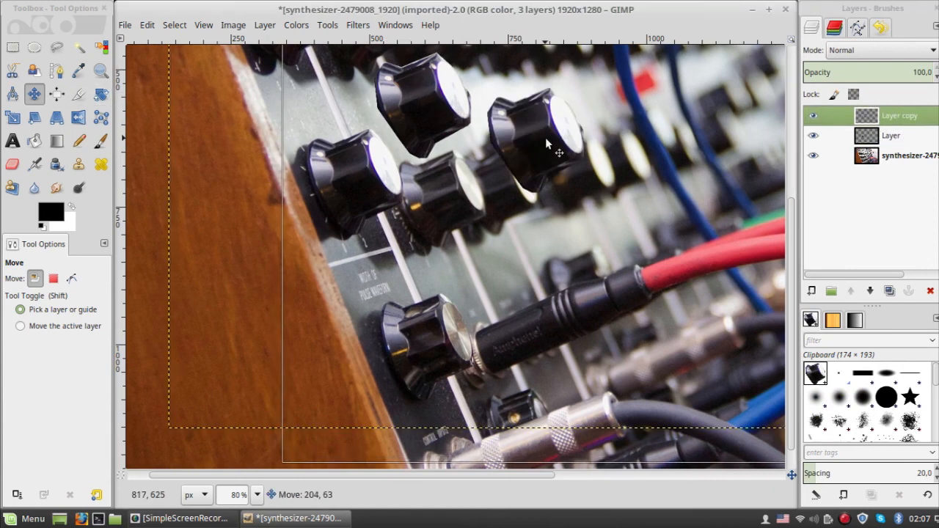